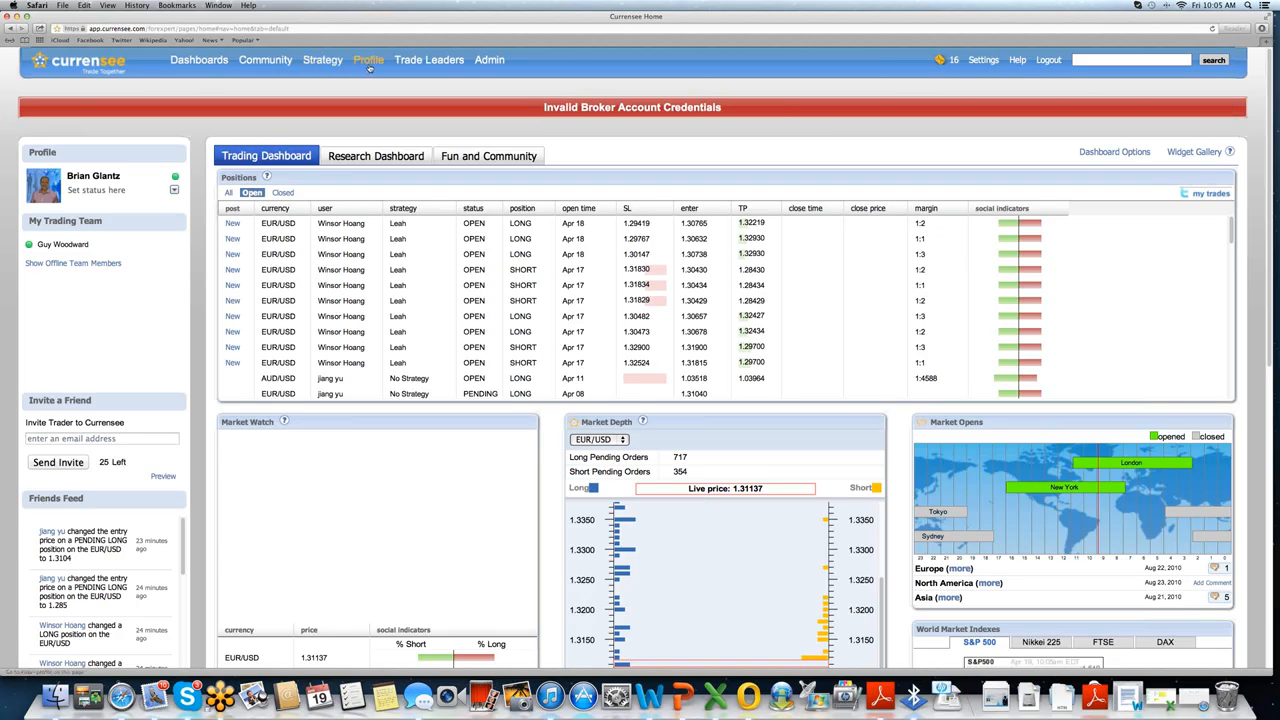
pyautogui.moveTo(429, 59)
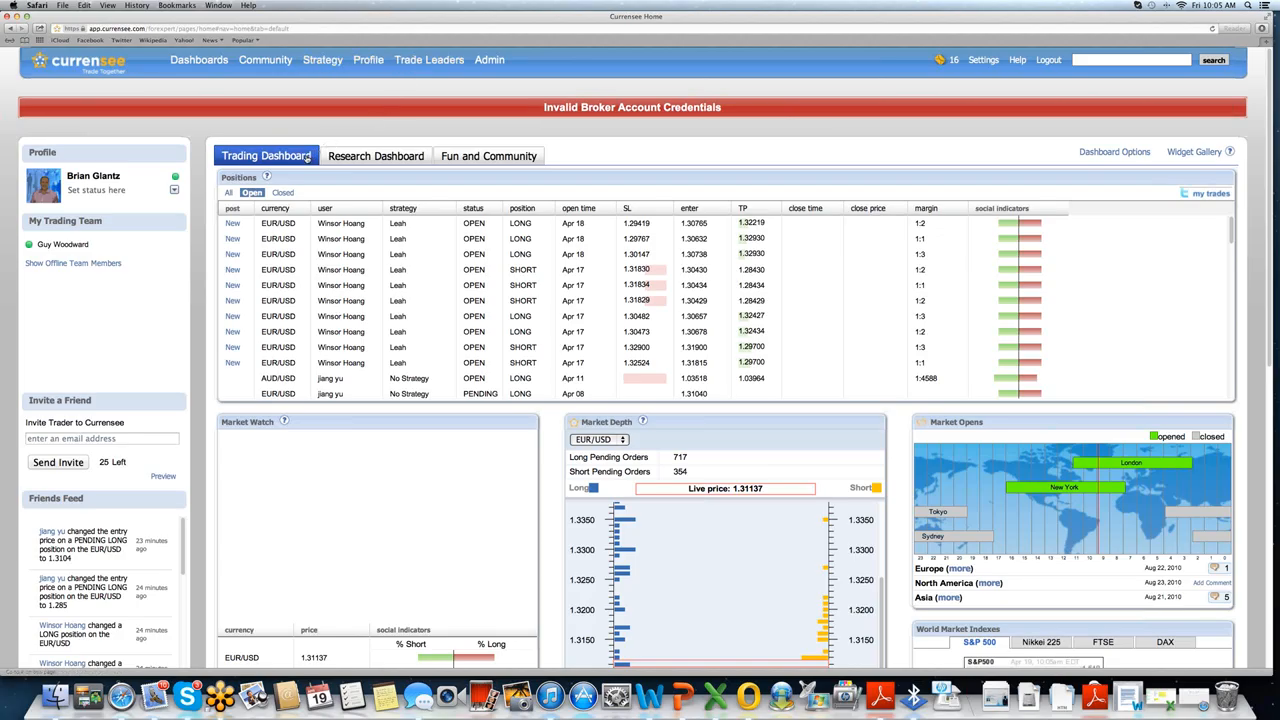
pyautogui.moveTo(305, 286)
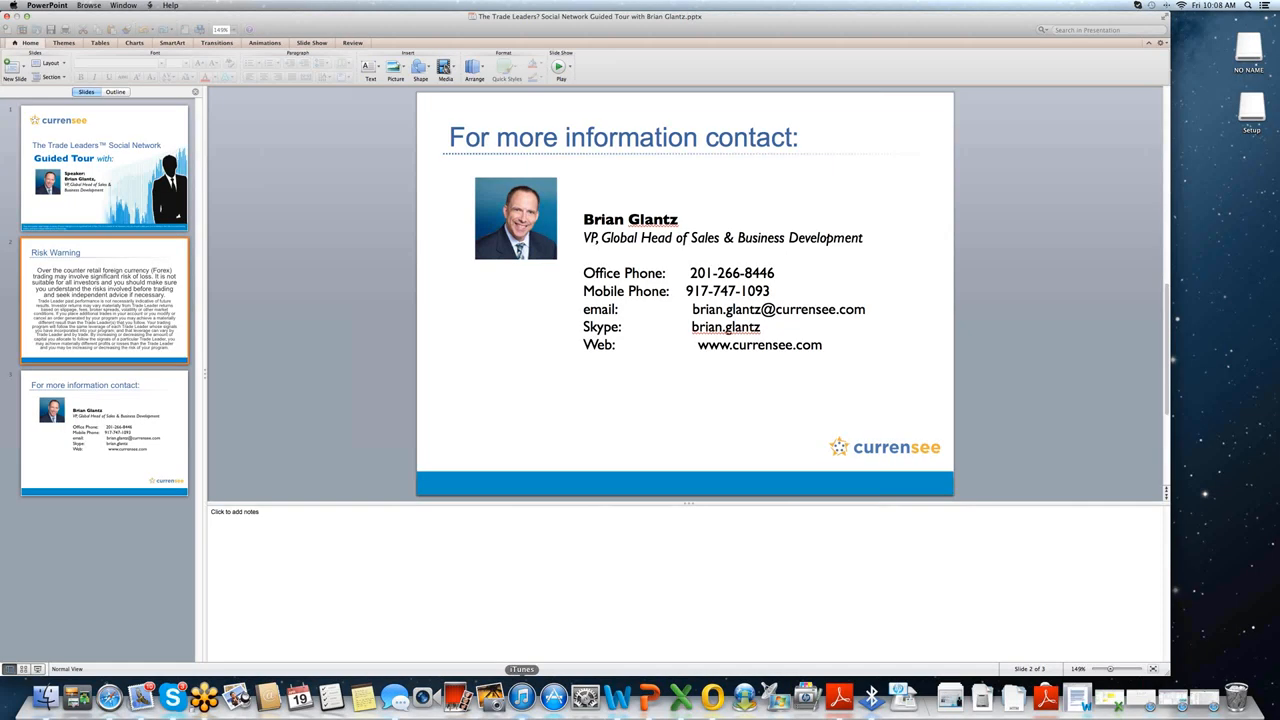
pyautogui.click(104, 432)
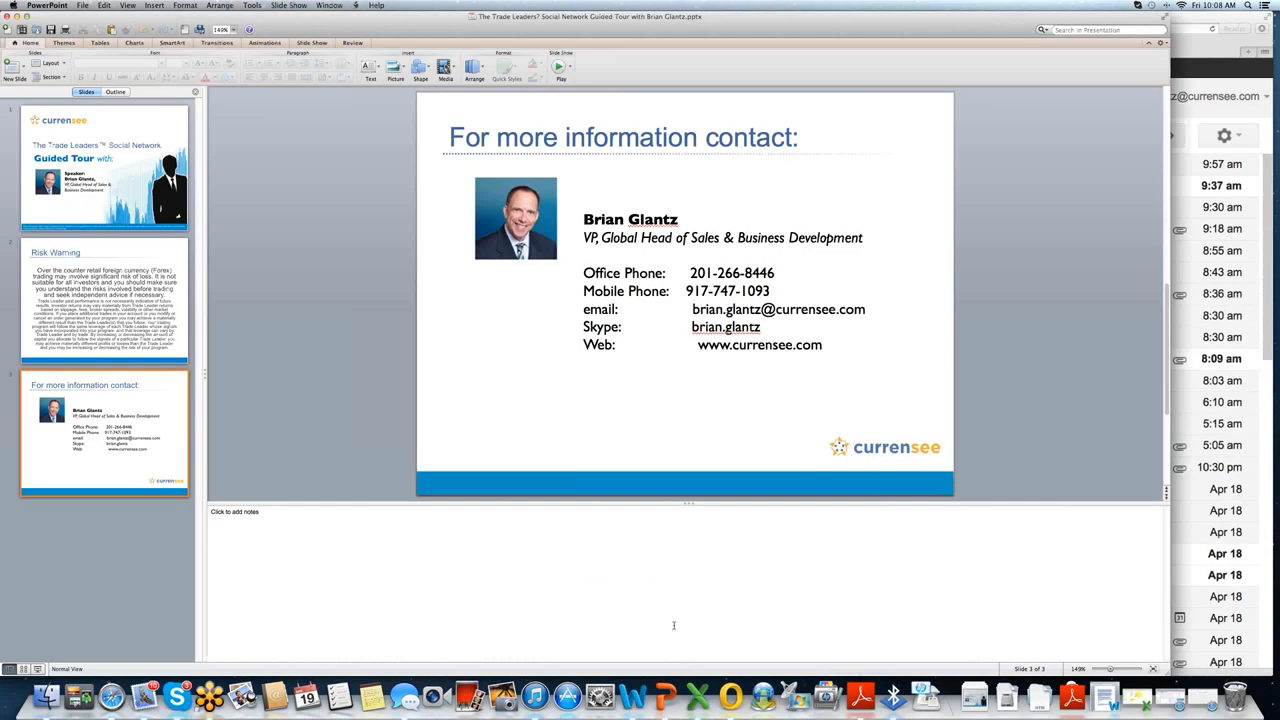
pyautogui.moveTo(686, 657)
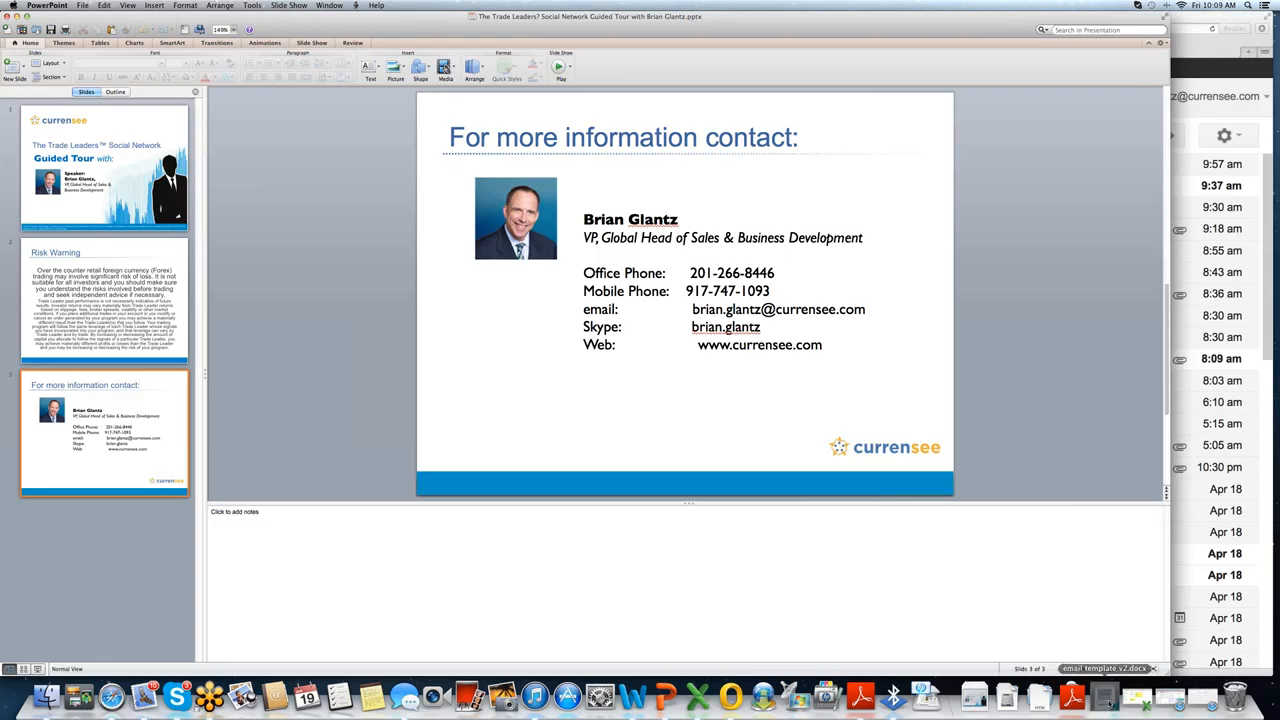
# Step: Close the PowerPoint guided-tour deck window to reveal the Currensee site behind it
pyautogui.click(105, 300)
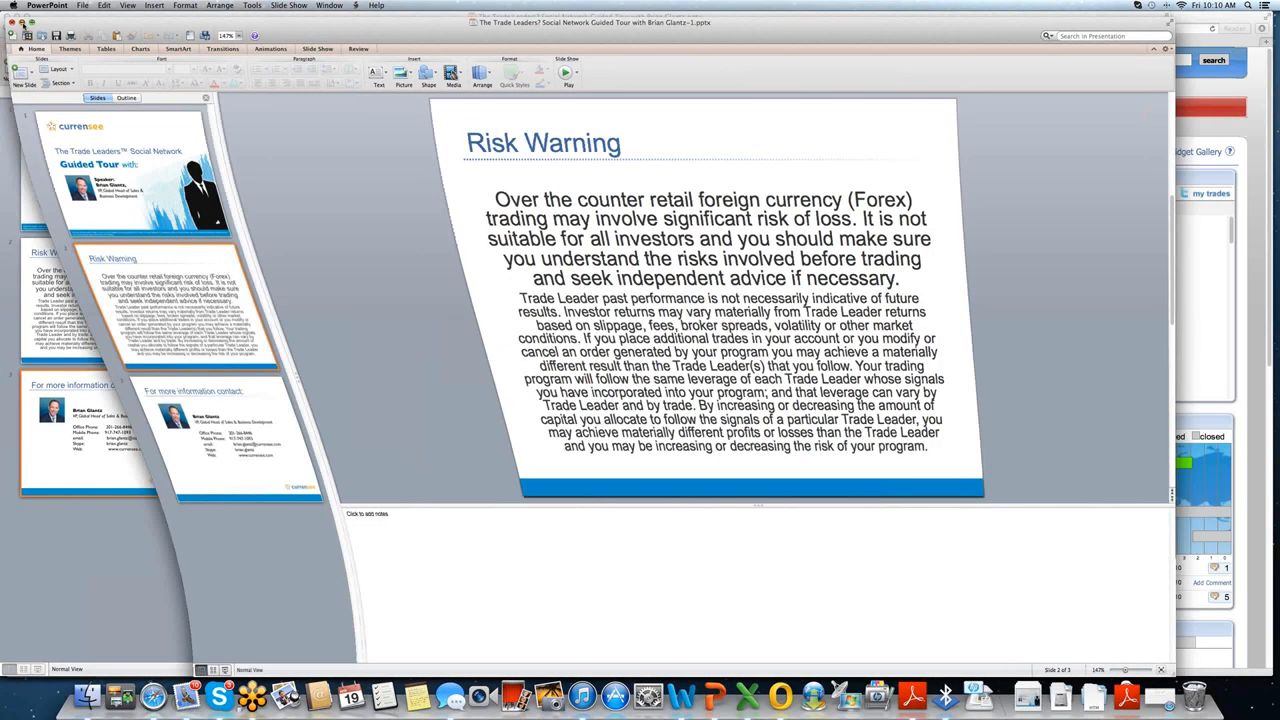
# Step: Bring the Safari window with the Currensee Trading Dashboard and its Positions table to the front
pyautogui.click(240, 435)
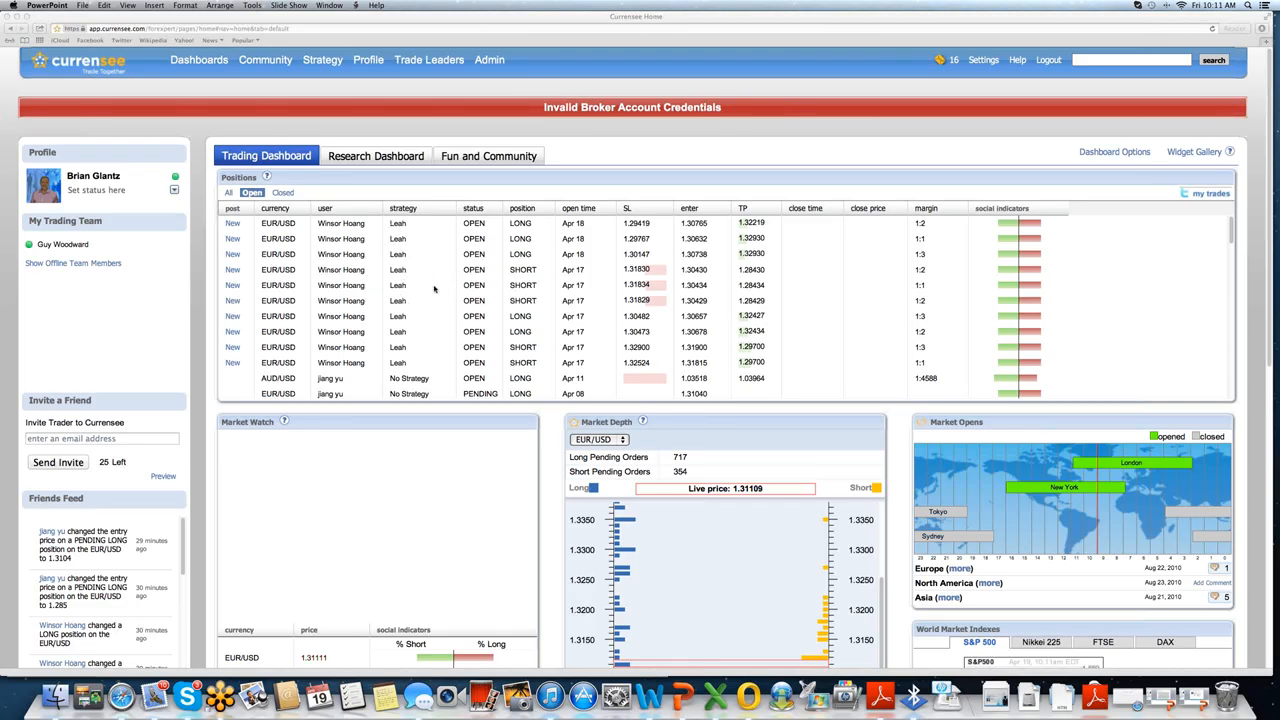
pyautogui.moveTo(419, 293)
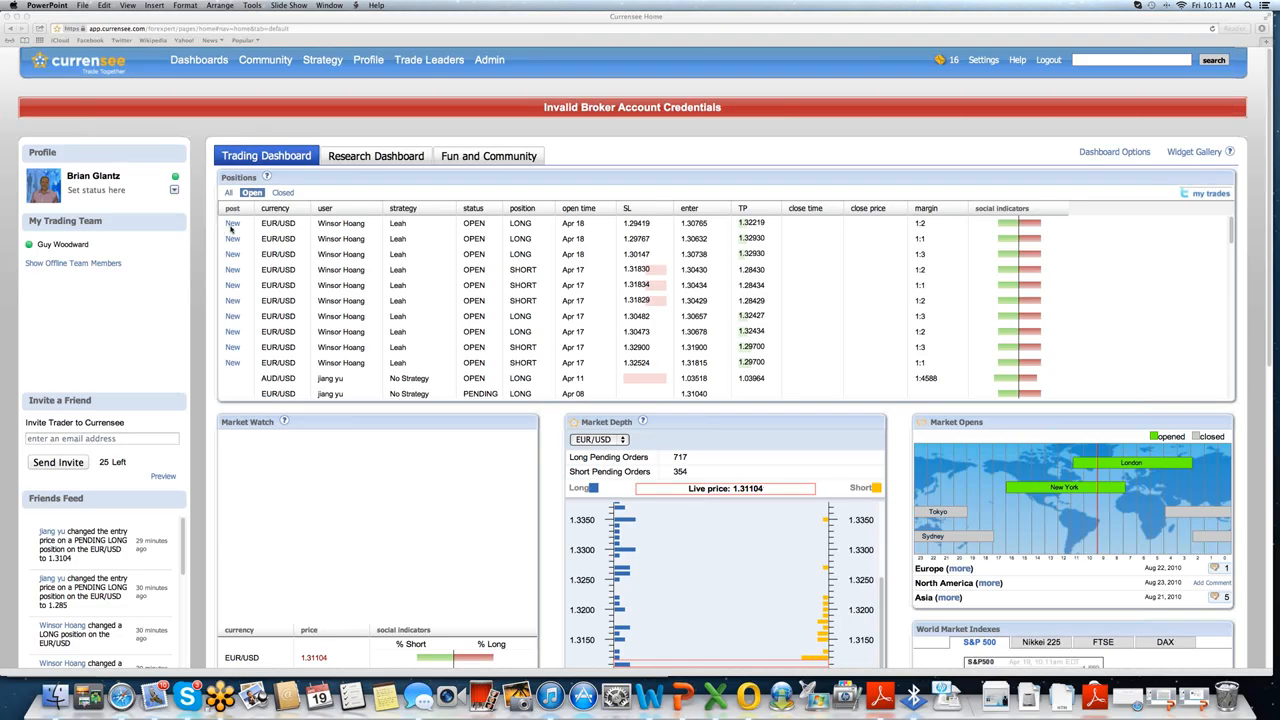
pyautogui.moveTo(275, 232)
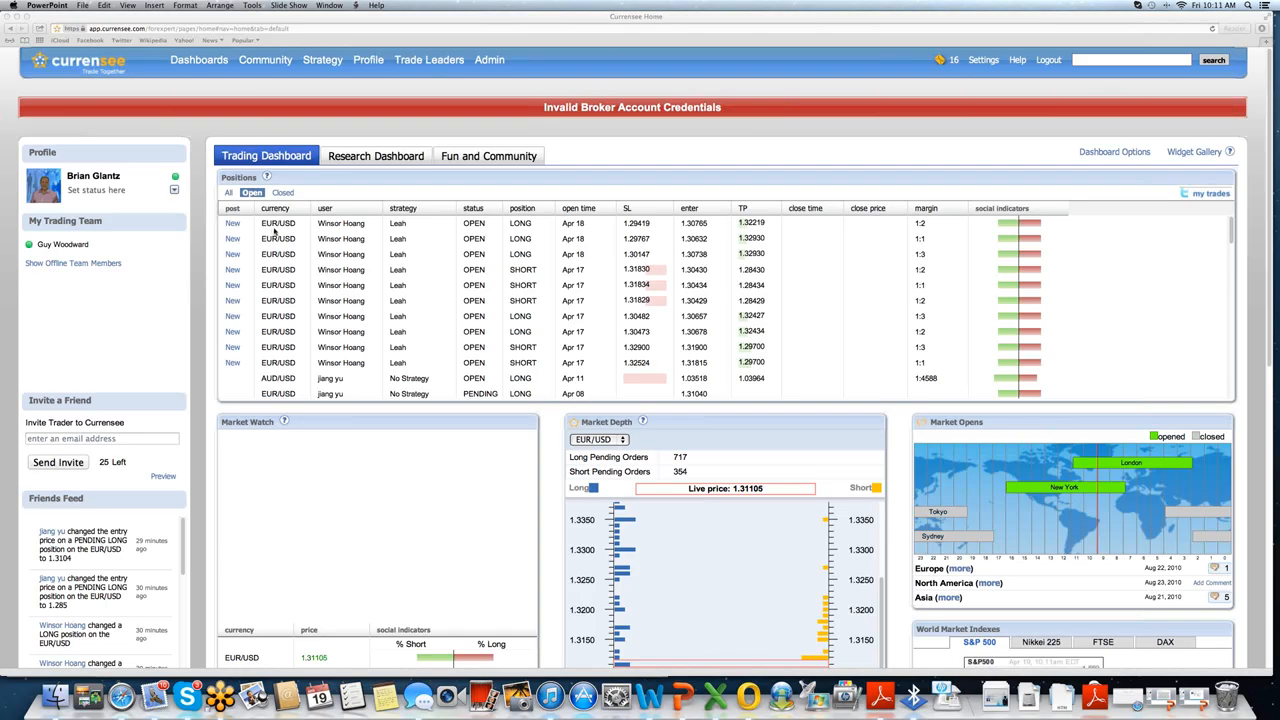
pyautogui.moveTo(633, 212)
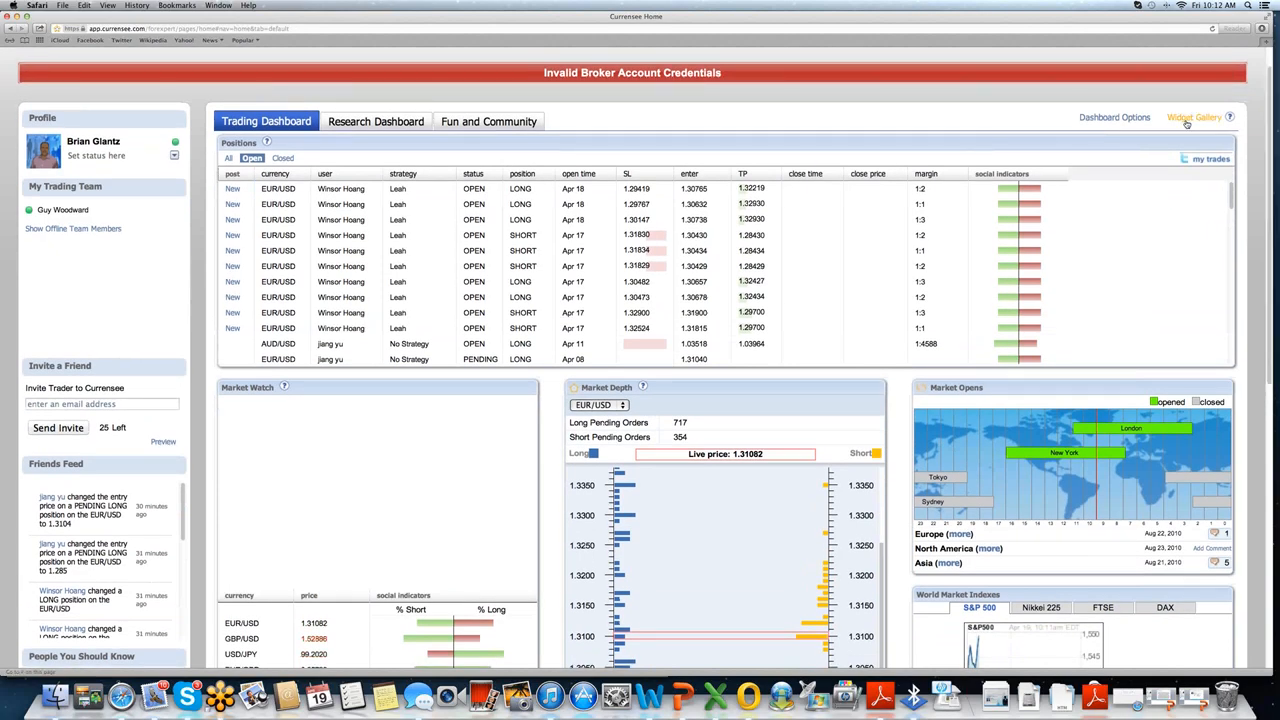
pyautogui.click(1193, 117)
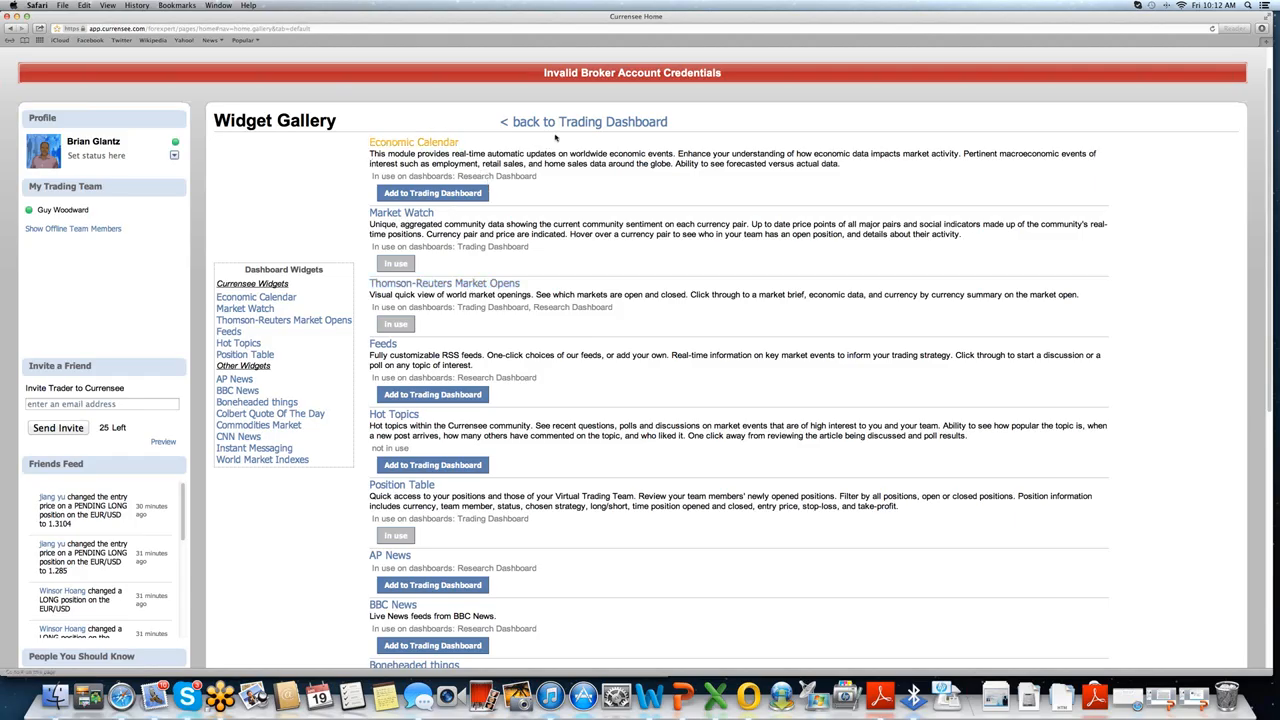
pyautogui.click(583, 121)
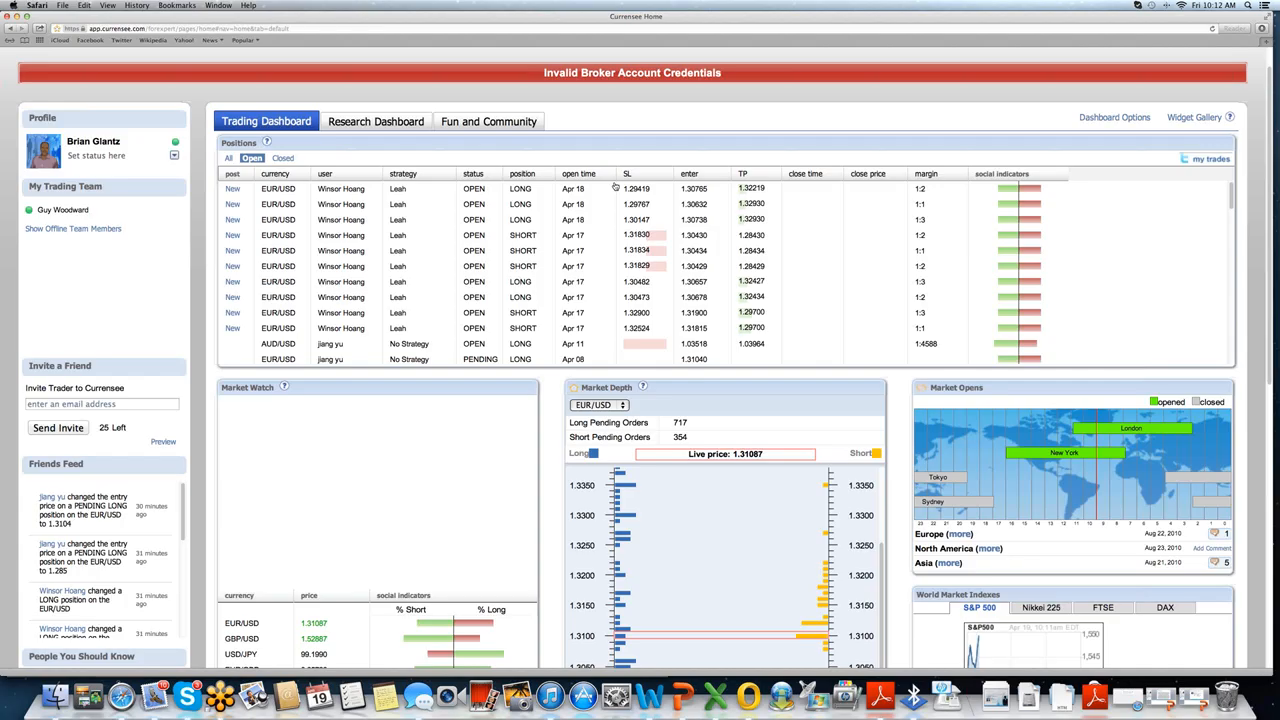
# Step: Scroll the Trading Dashboard down to the Market Watch price list and Market Depth chart
pyautogui.click(580, 173)
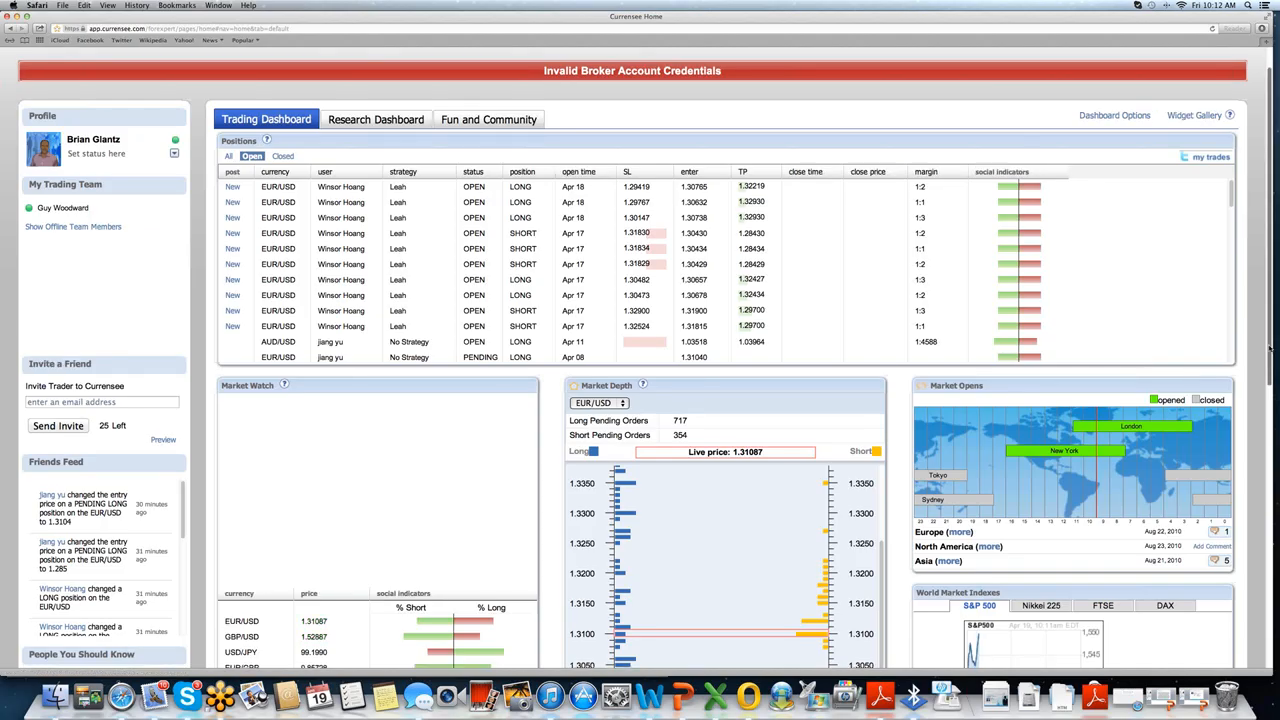
pyautogui.scroll(-3)
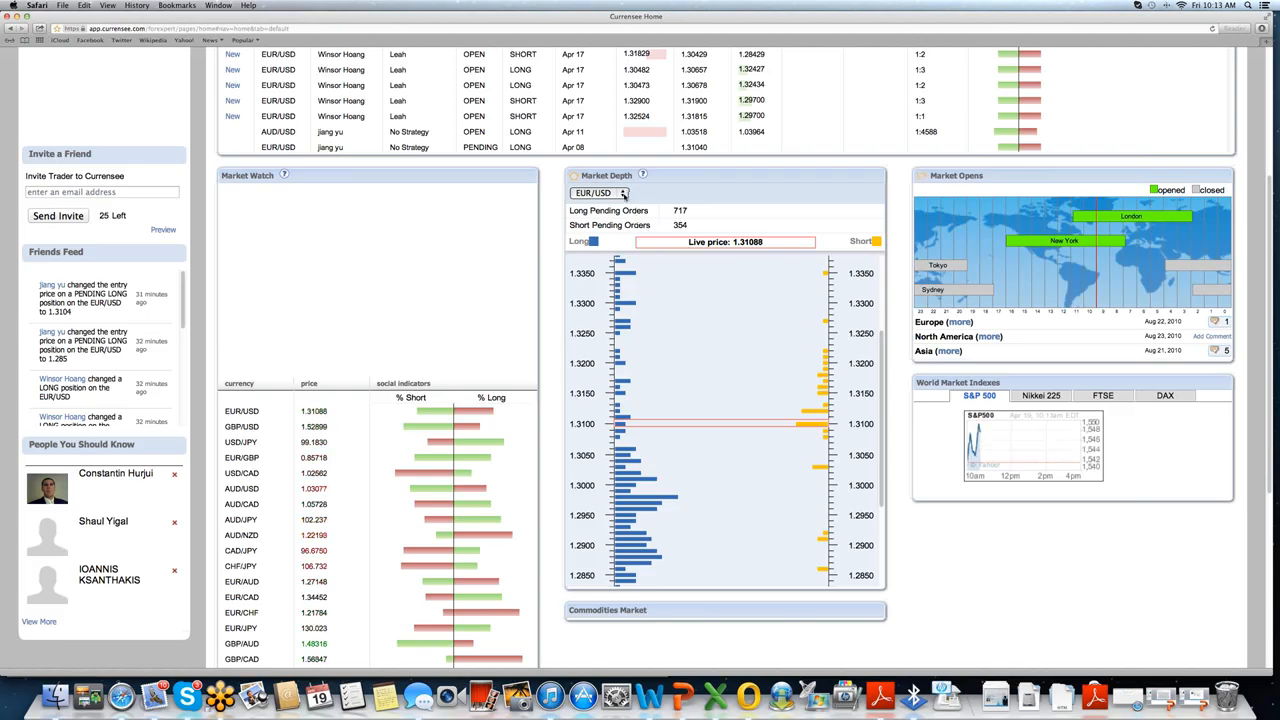
pyautogui.click(598, 193)
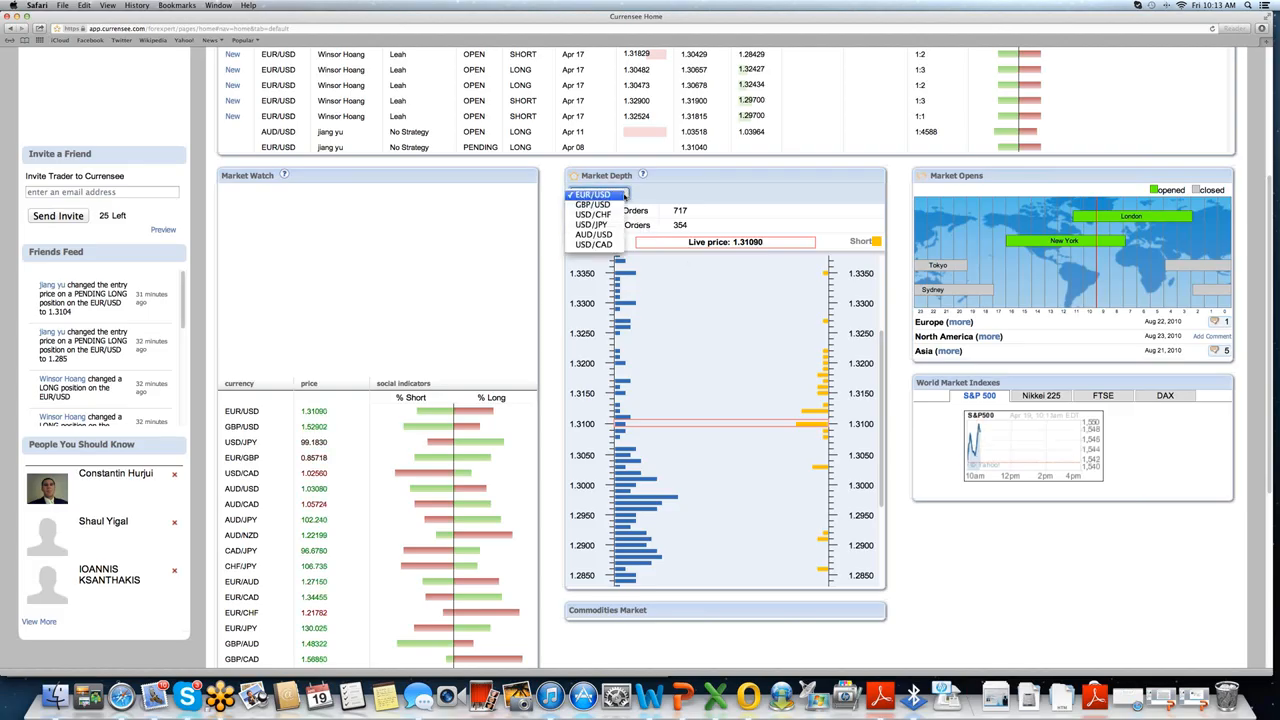
pyautogui.click(598, 193)
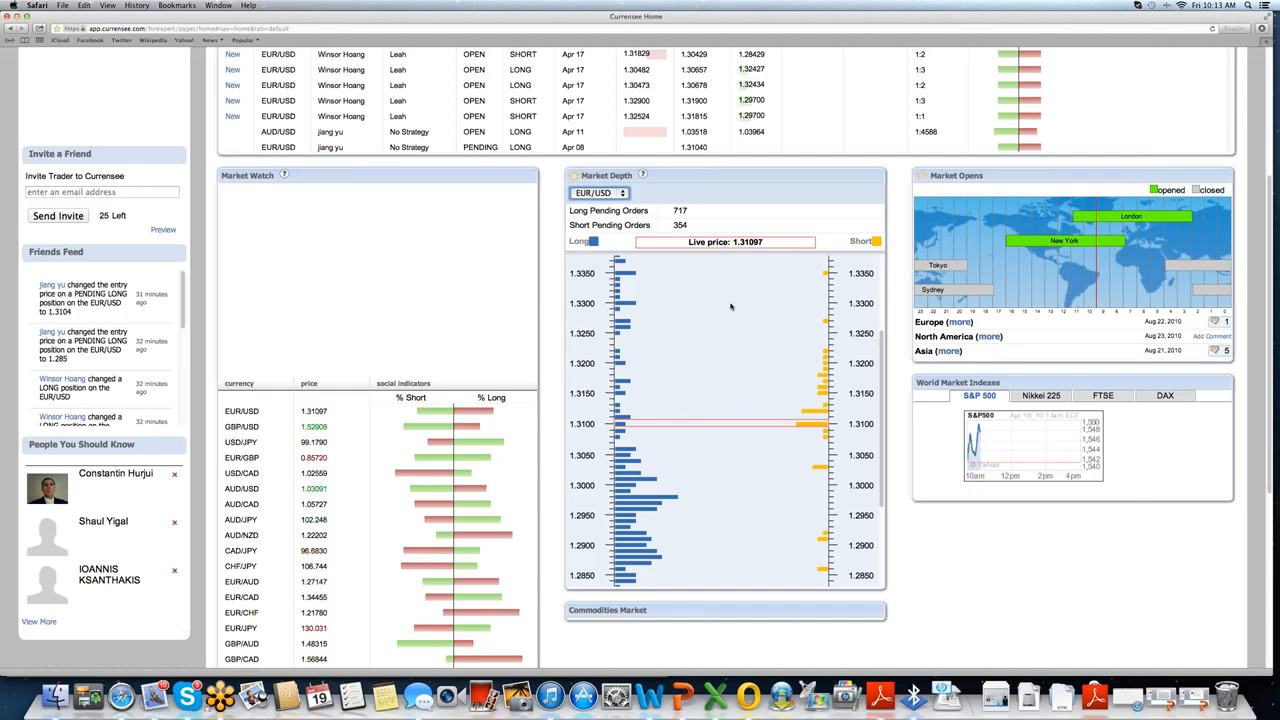
pyautogui.moveTo(783, 428)
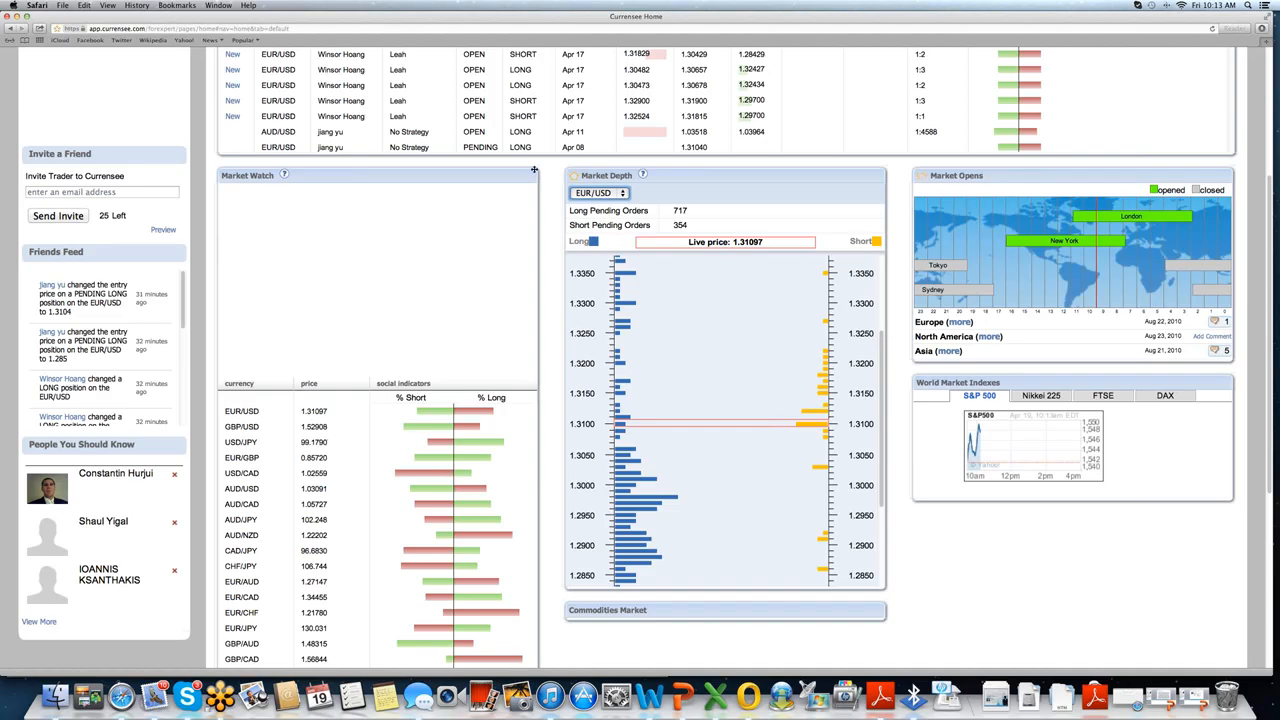
pyautogui.moveTo(625, 283)
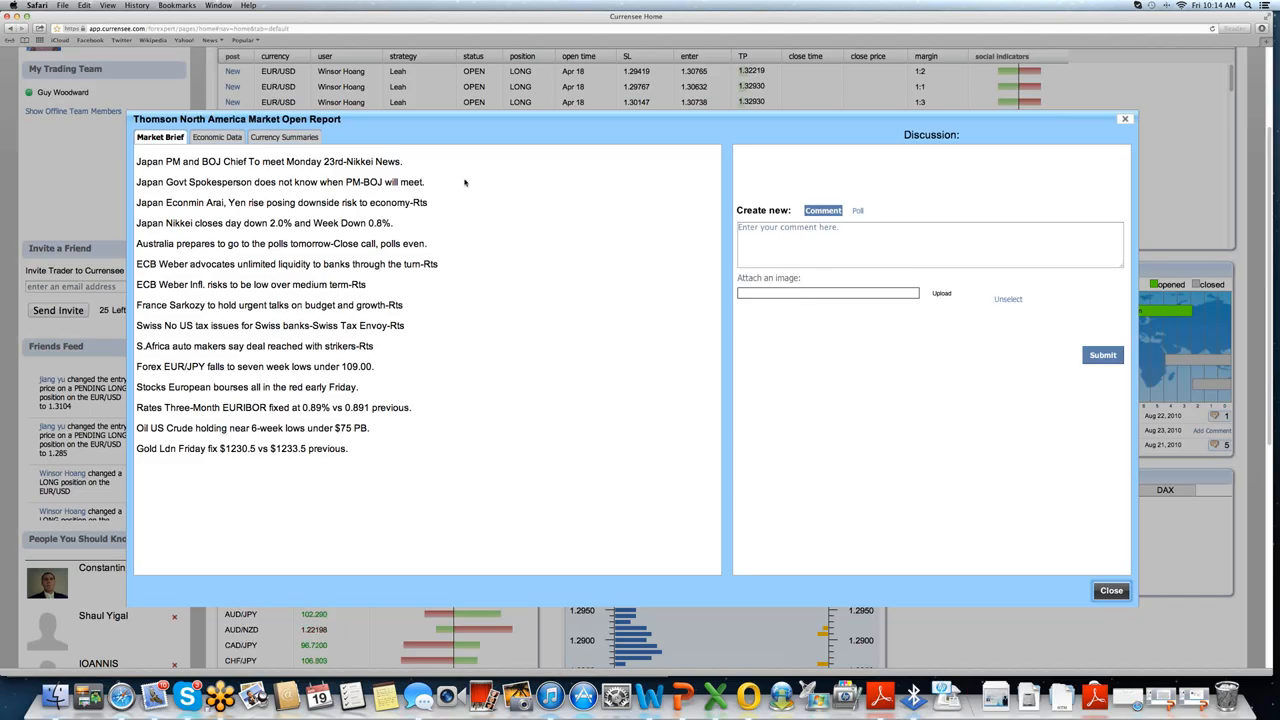
pyautogui.moveTo(430, 402)
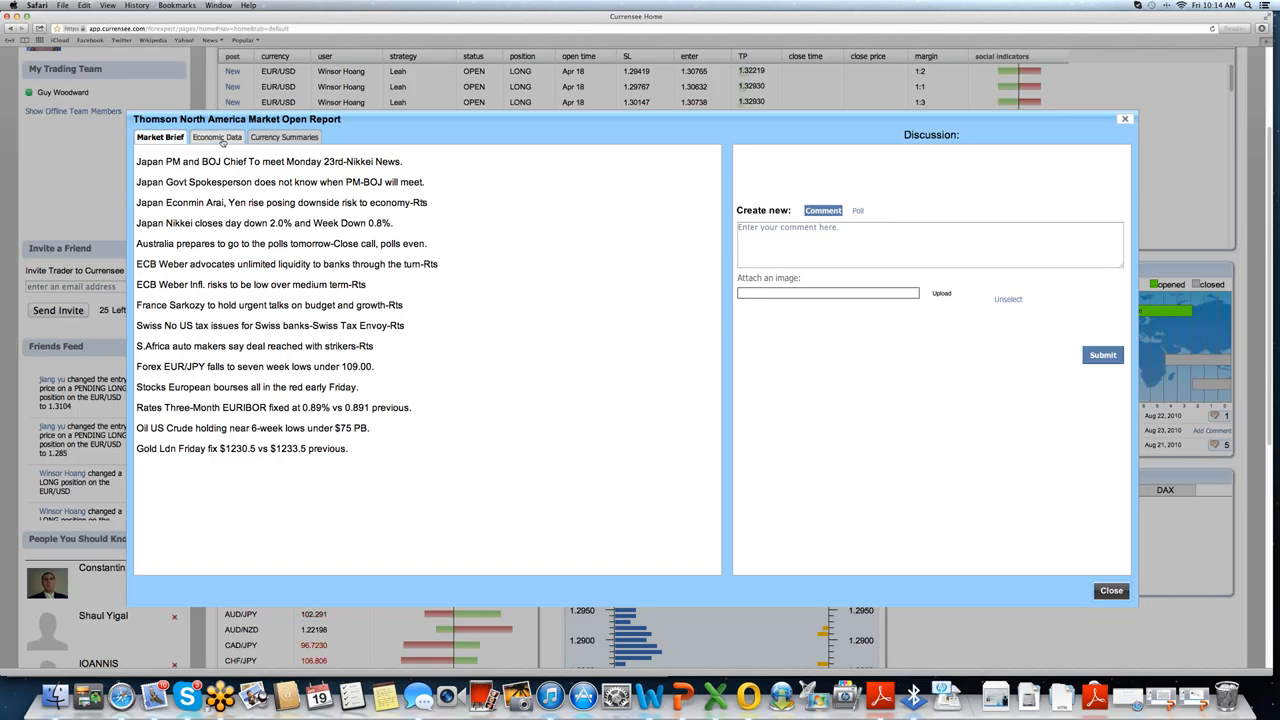
# Step: Review the Thomson North America Market Open Report pop-up and close it, returning to the dashboard
pyautogui.click(284, 137)
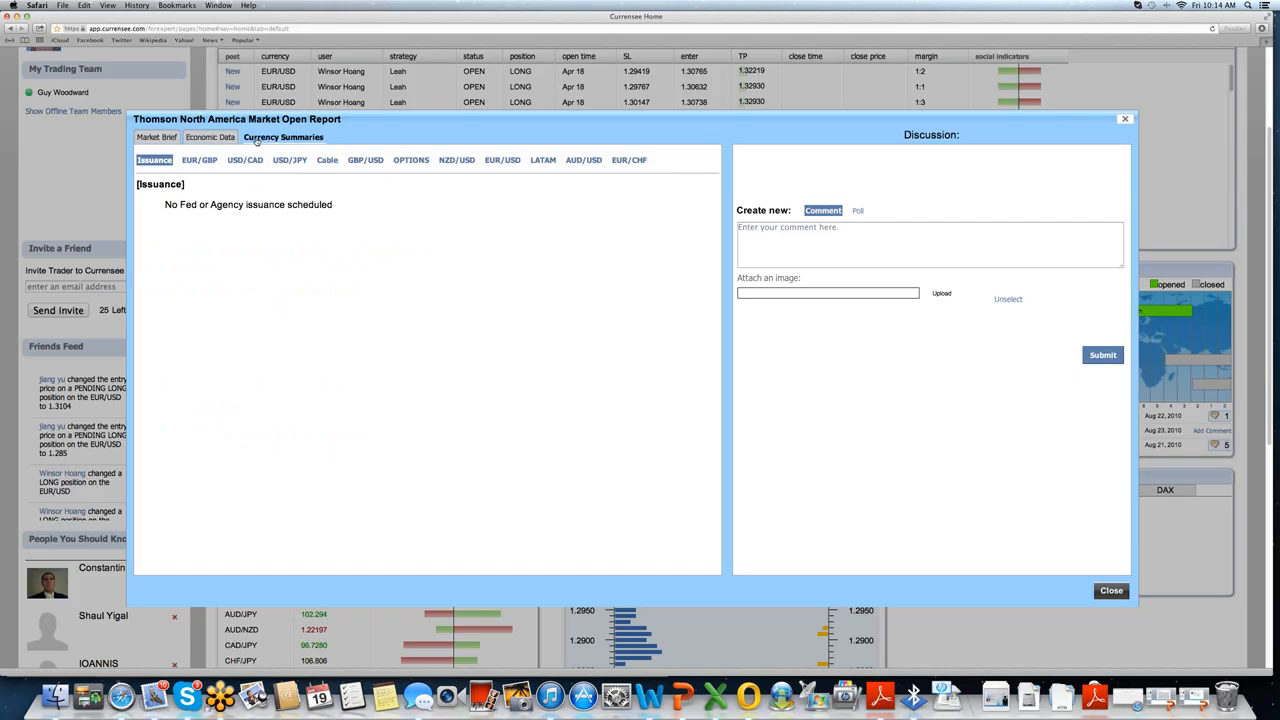
pyautogui.click(283, 137)
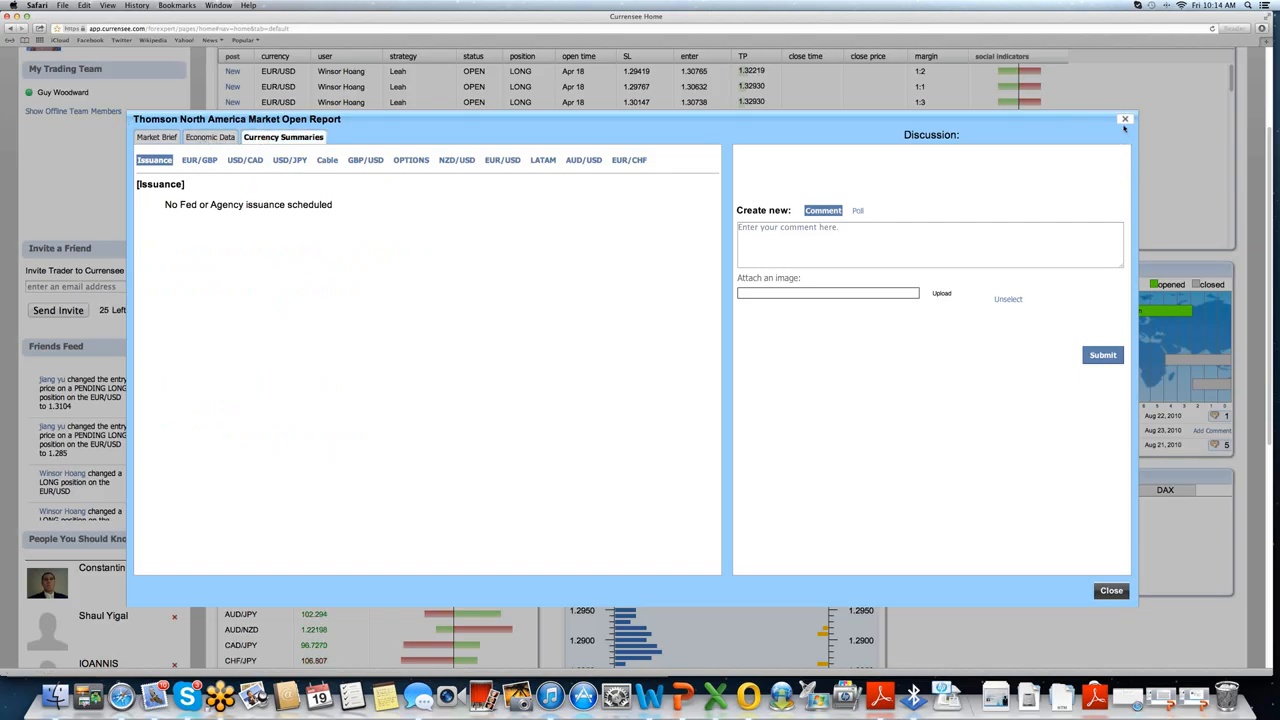
pyautogui.click(1111, 590)
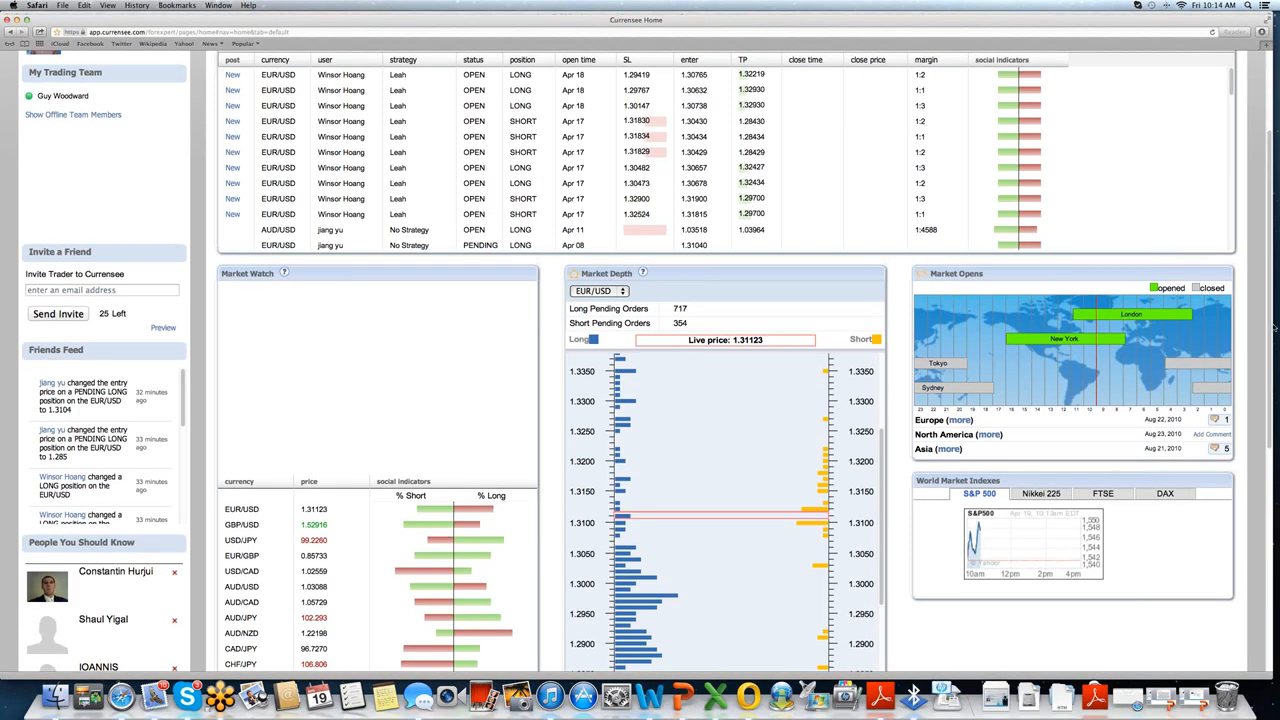
pyautogui.scroll(-3)
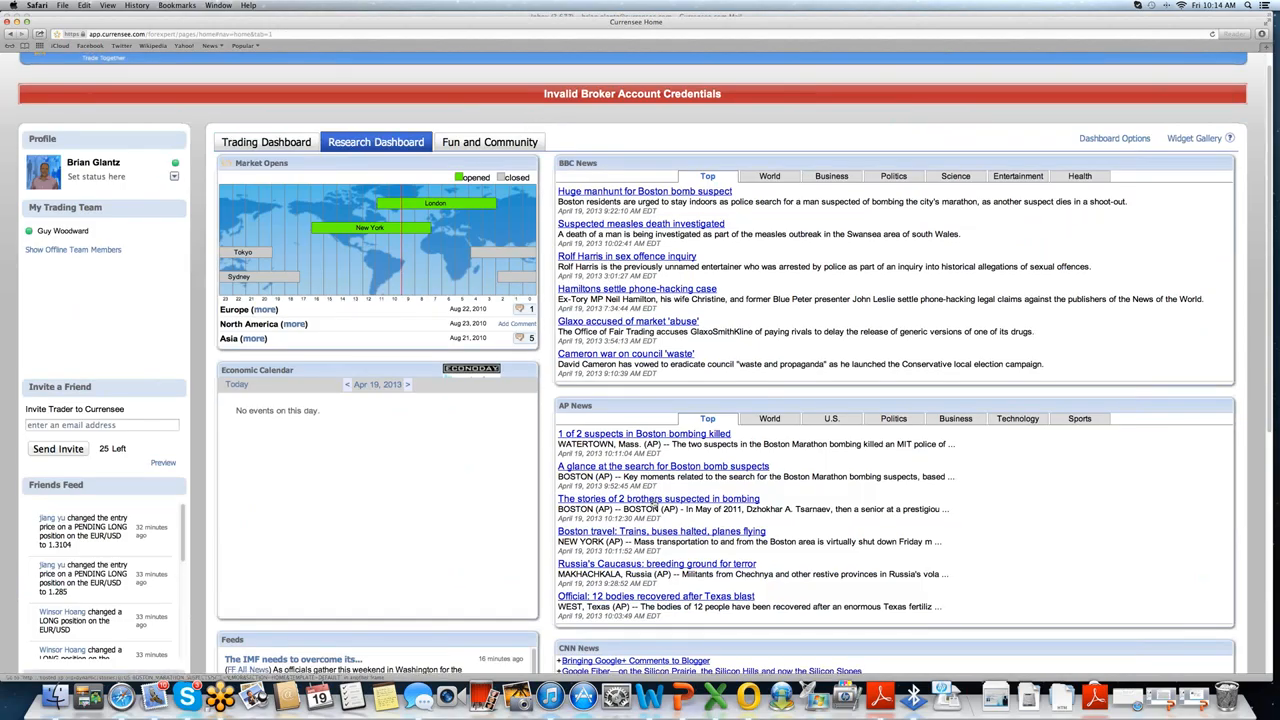
# Step: Scroll the Research Dashboard down through the Feeds, BBC, AP and CNN news widgets to the footer
pyautogui.scroll(-3)
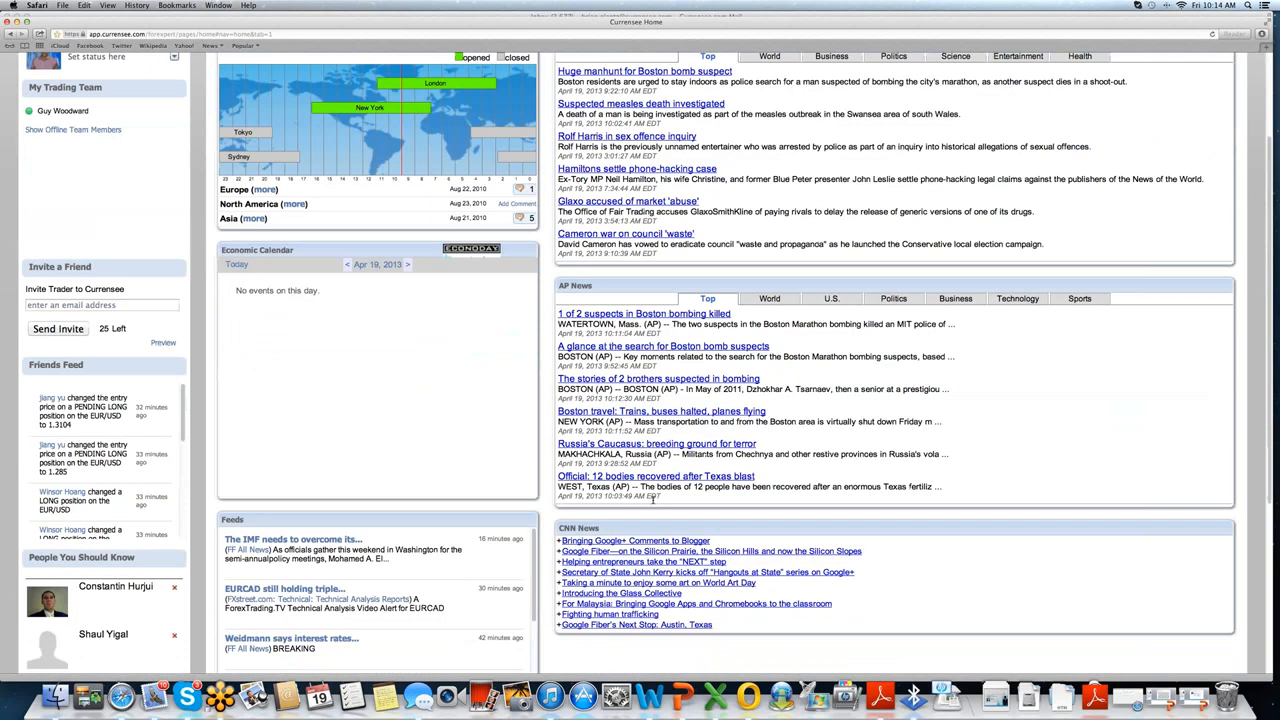
pyautogui.scroll(-3)
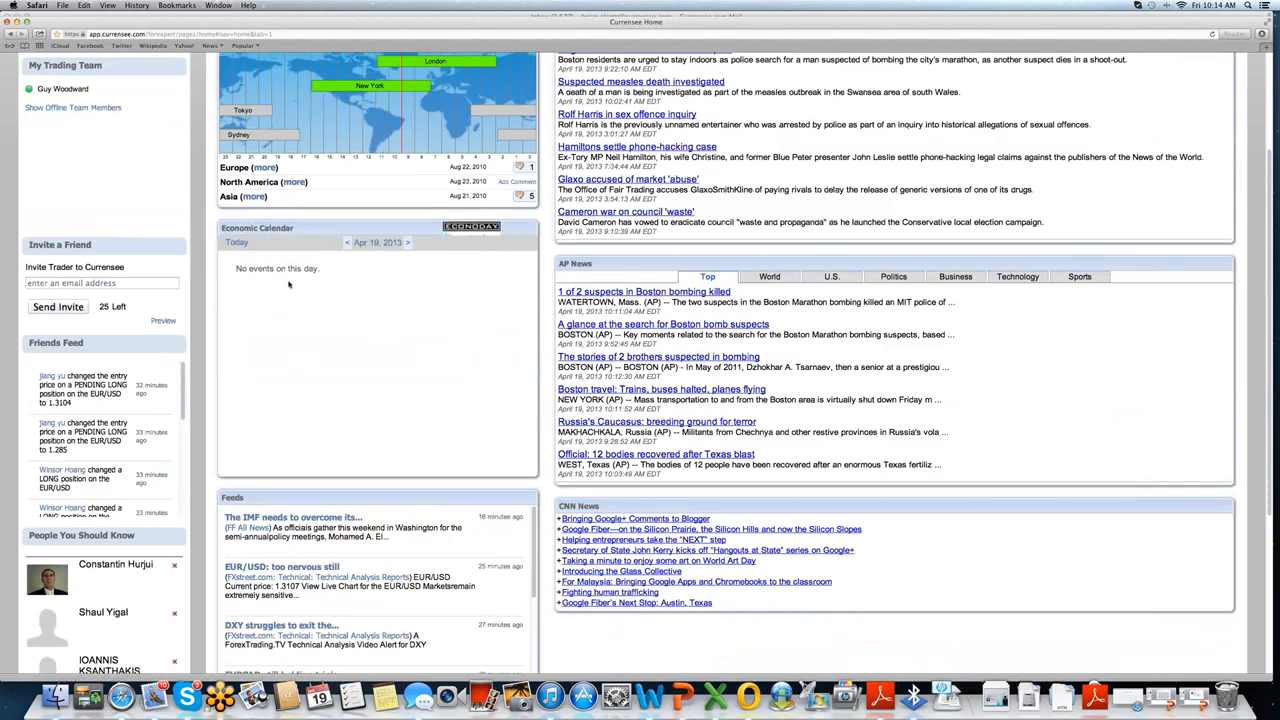
pyautogui.scroll(-3)
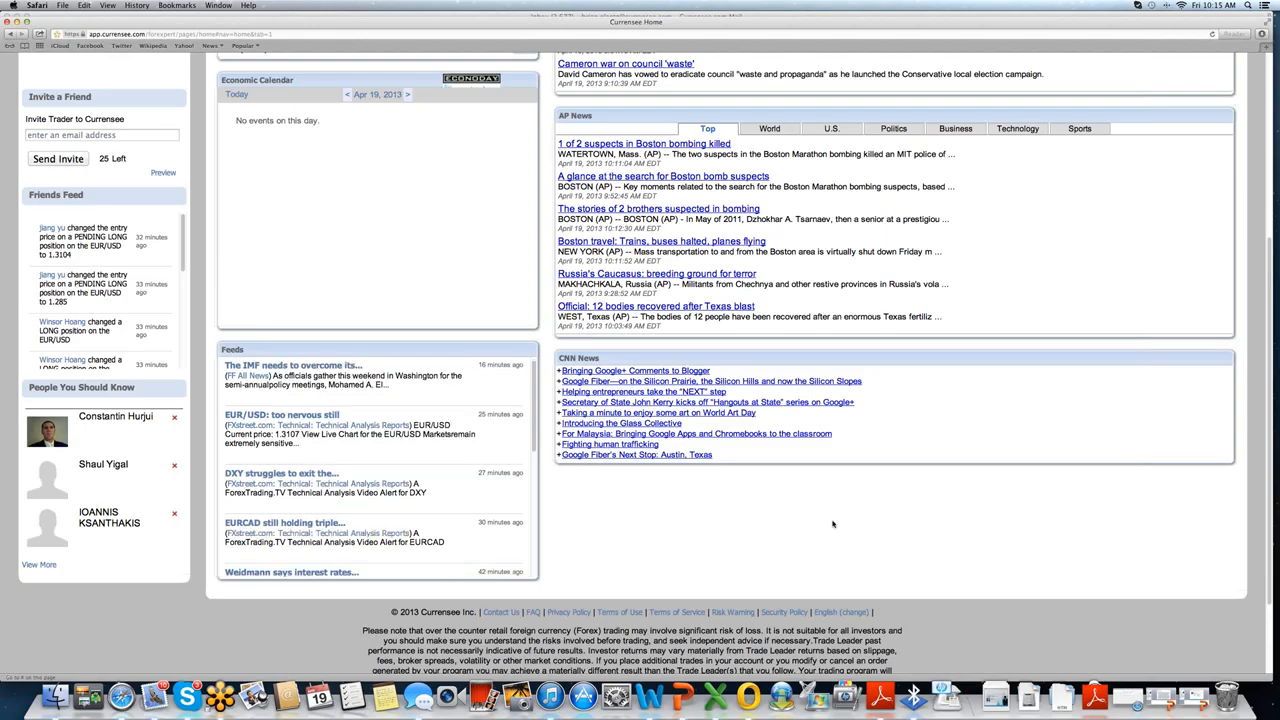
pyautogui.scroll(-3)
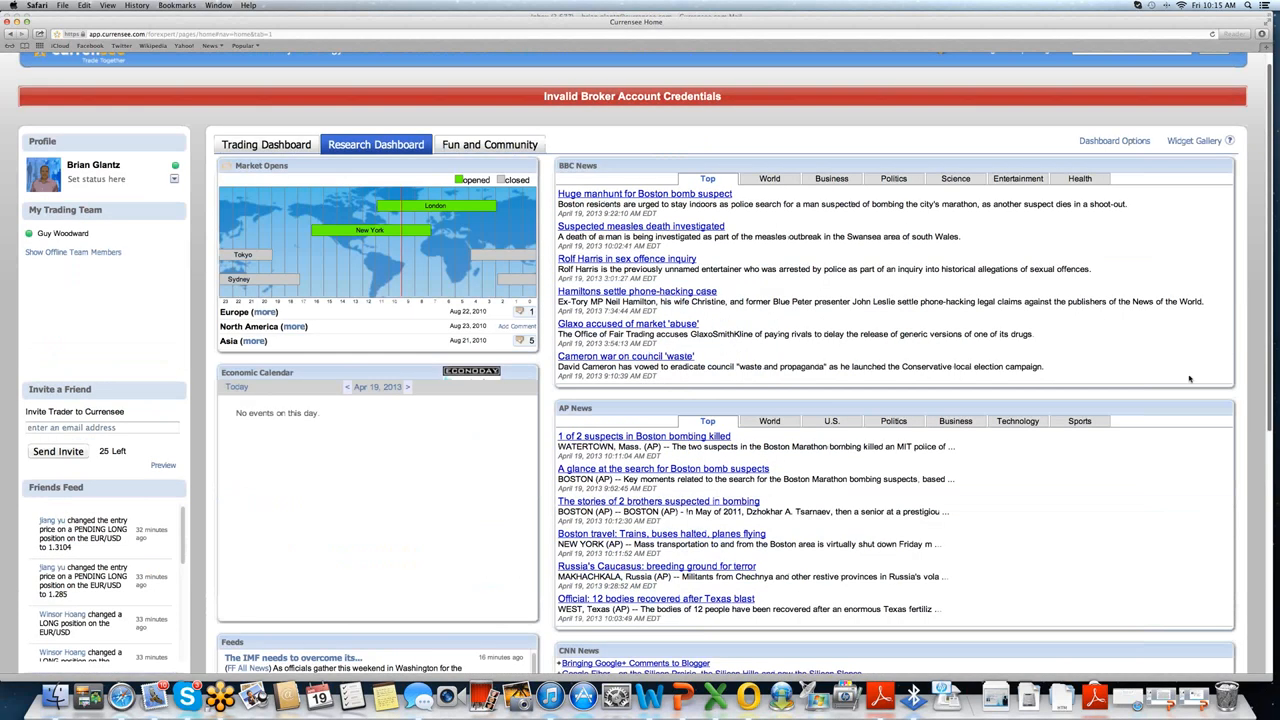
# Step: Visit the Fun and Community dashboard, return to the Trading Dashboard, then go to the Community page
pyautogui.click(489, 144)
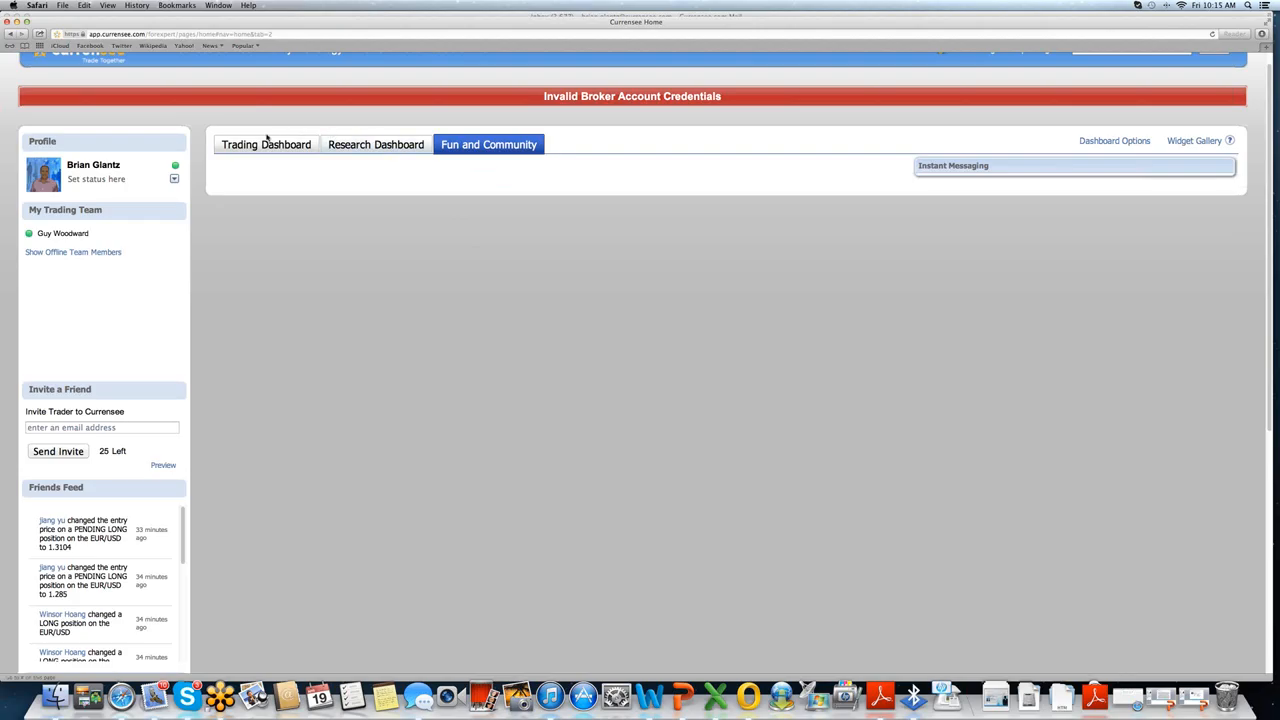
pyautogui.click(265, 144)
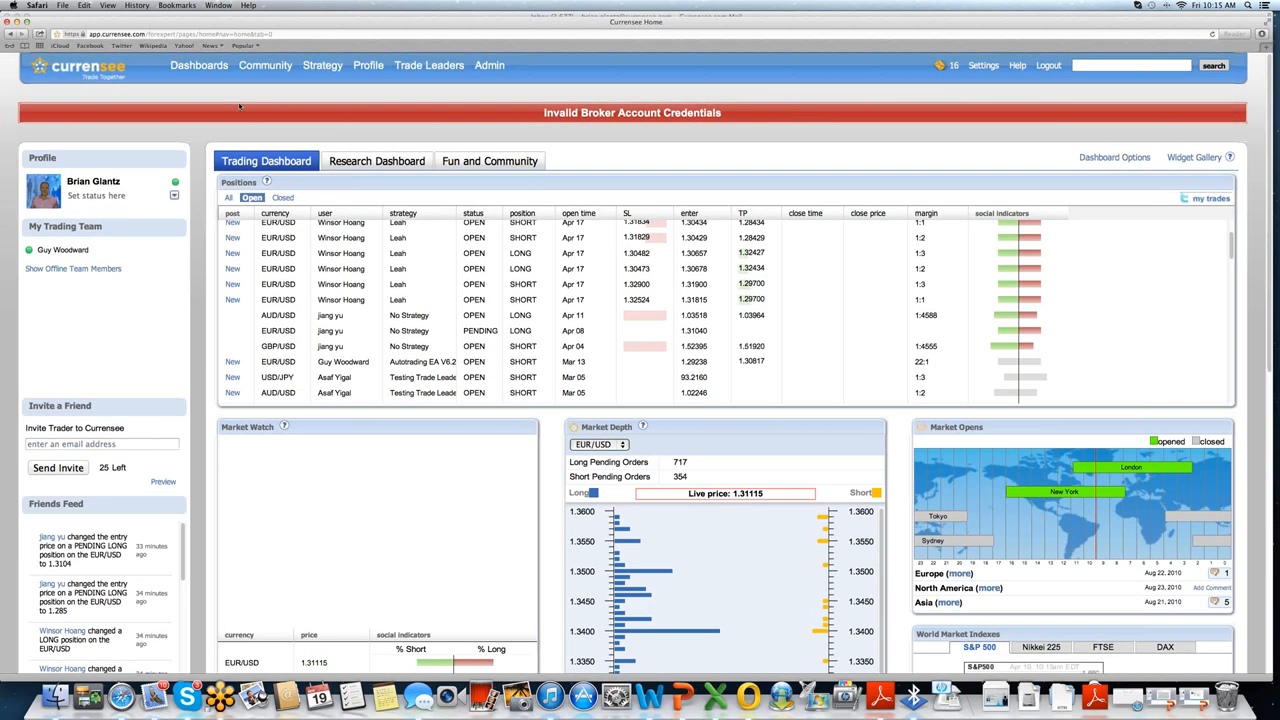
pyautogui.click(265, 65)
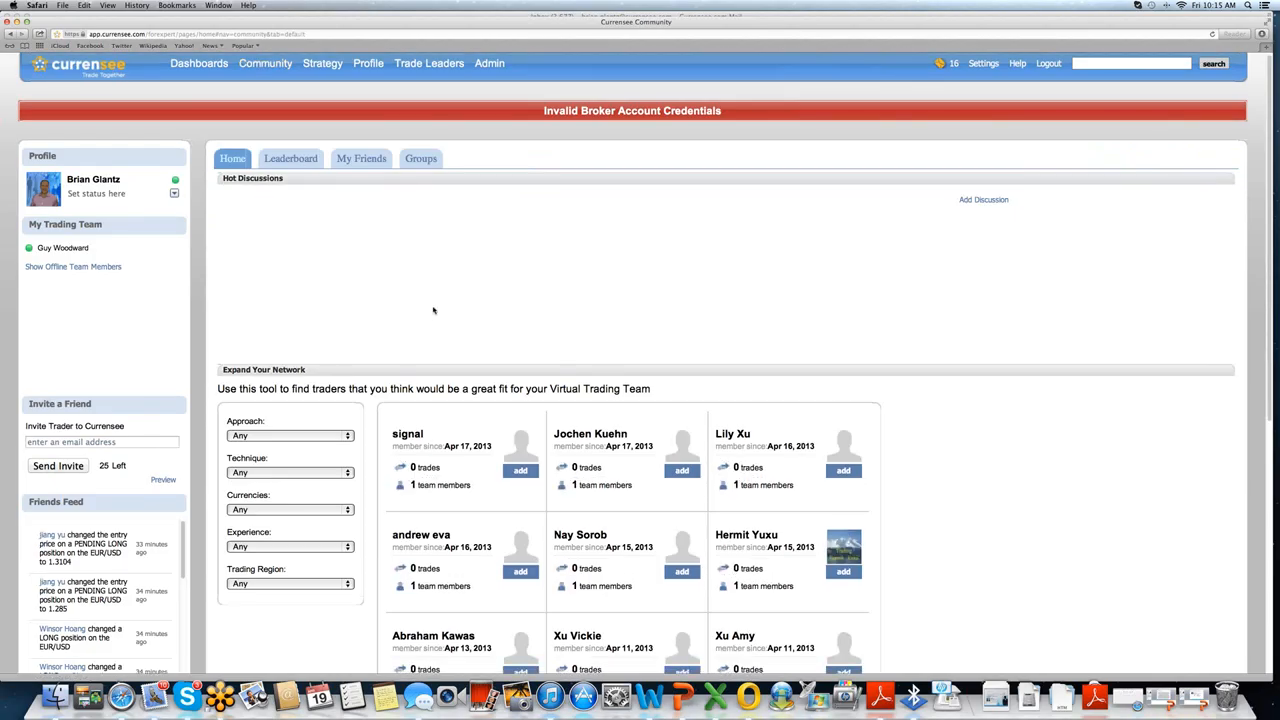
# Step: Scroll through the Expand Your Network trader finder and People You Should Know, then head to Strategy
pyautogui.scroll(-3)
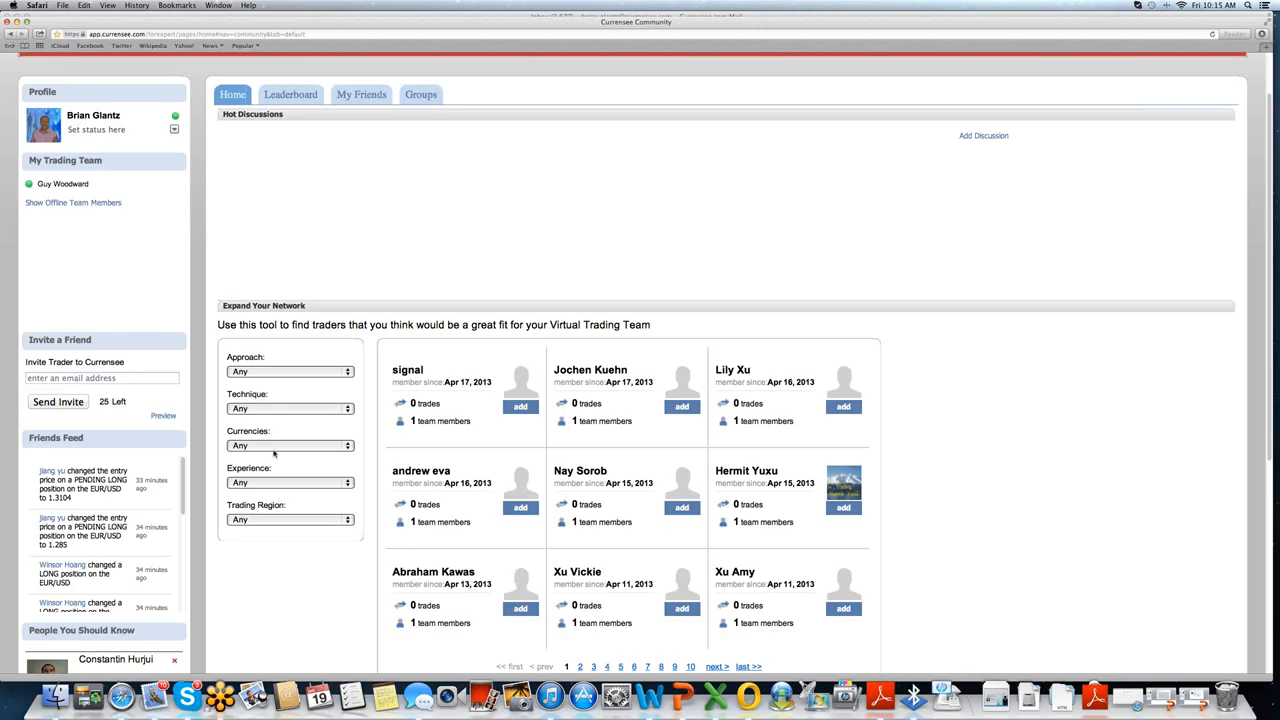
pyautogui.moveTo(274, 479)
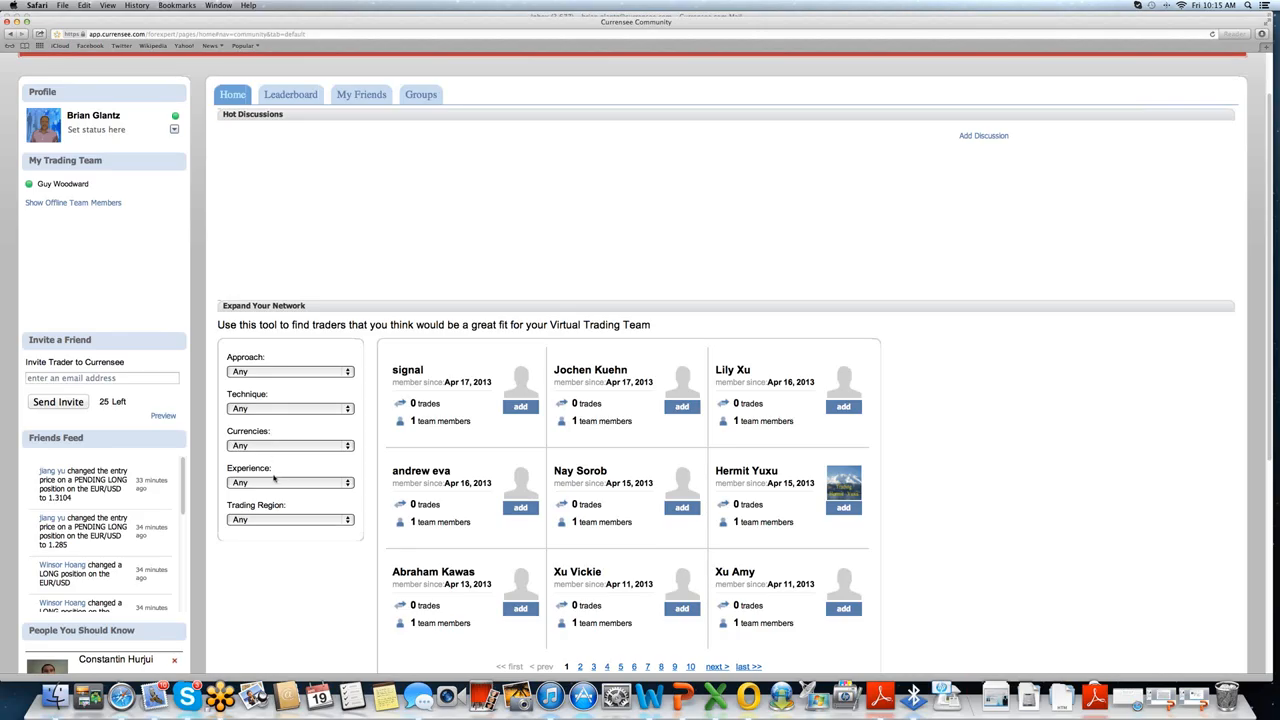
pyautogui.moveTo(284, 503)
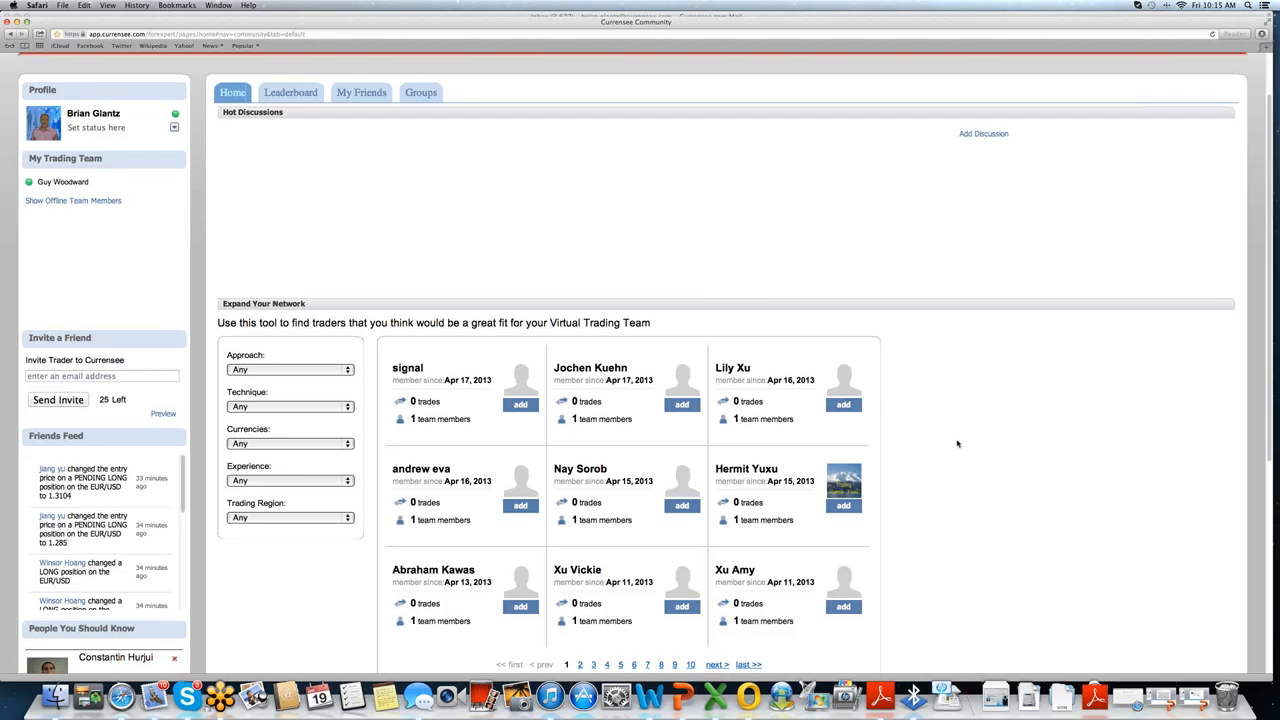
pyautogui.scroll(-3)
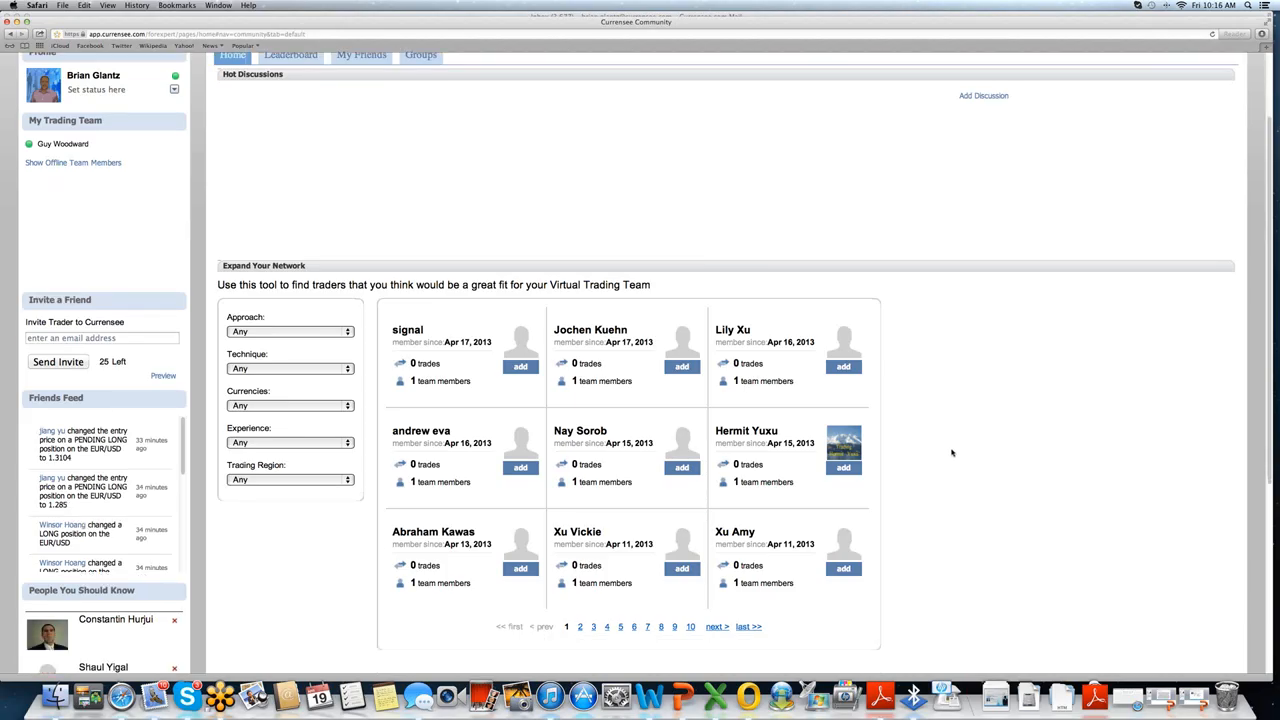
pyautogui.moveTo(968, 428)
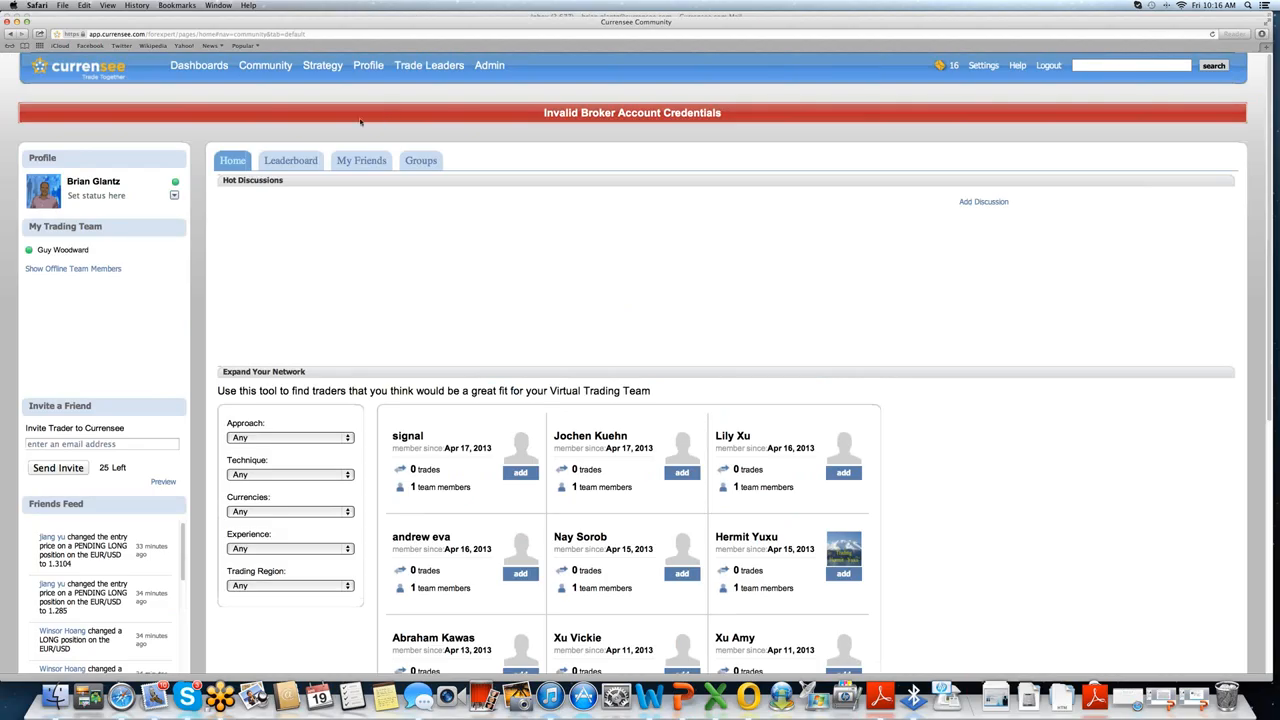
pyautogui.click(322, 65)
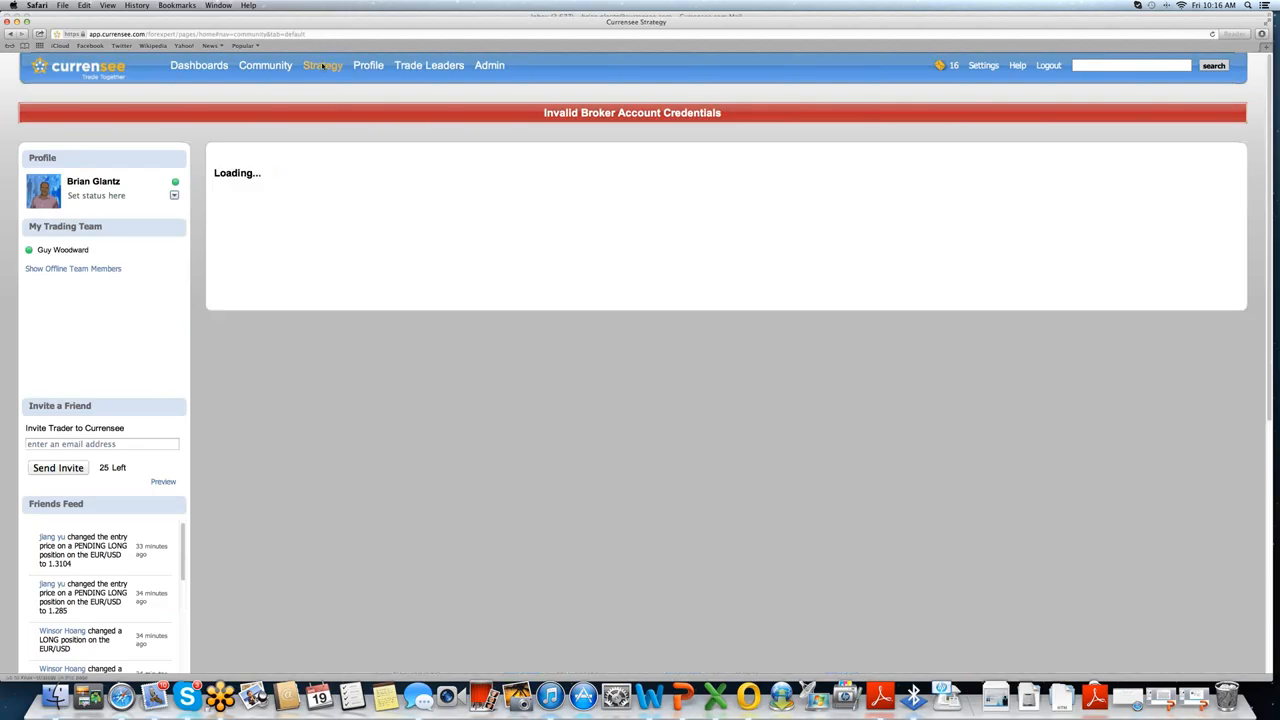
# Step: View the Top Community Strategies list led by Pip Machine and Thunder Madness, then head to Profile
pyautogui.click(322, 65)
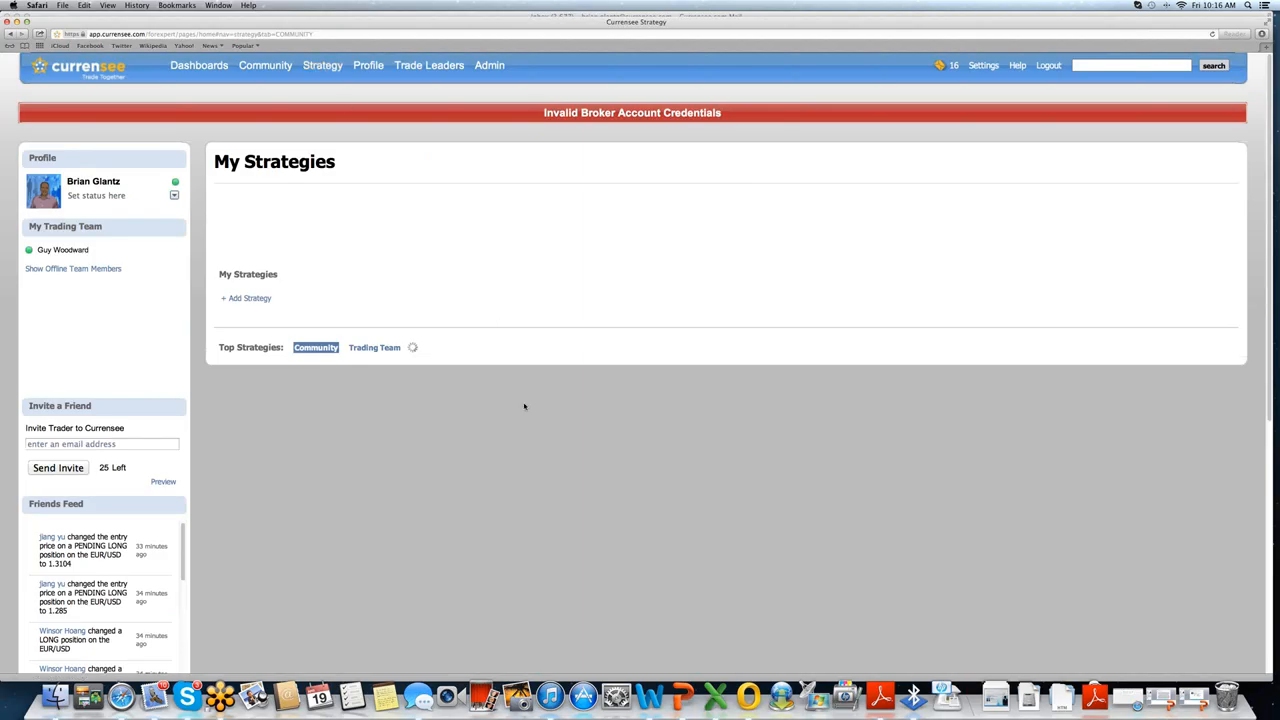
pyautogui.moveTo(559, 477)
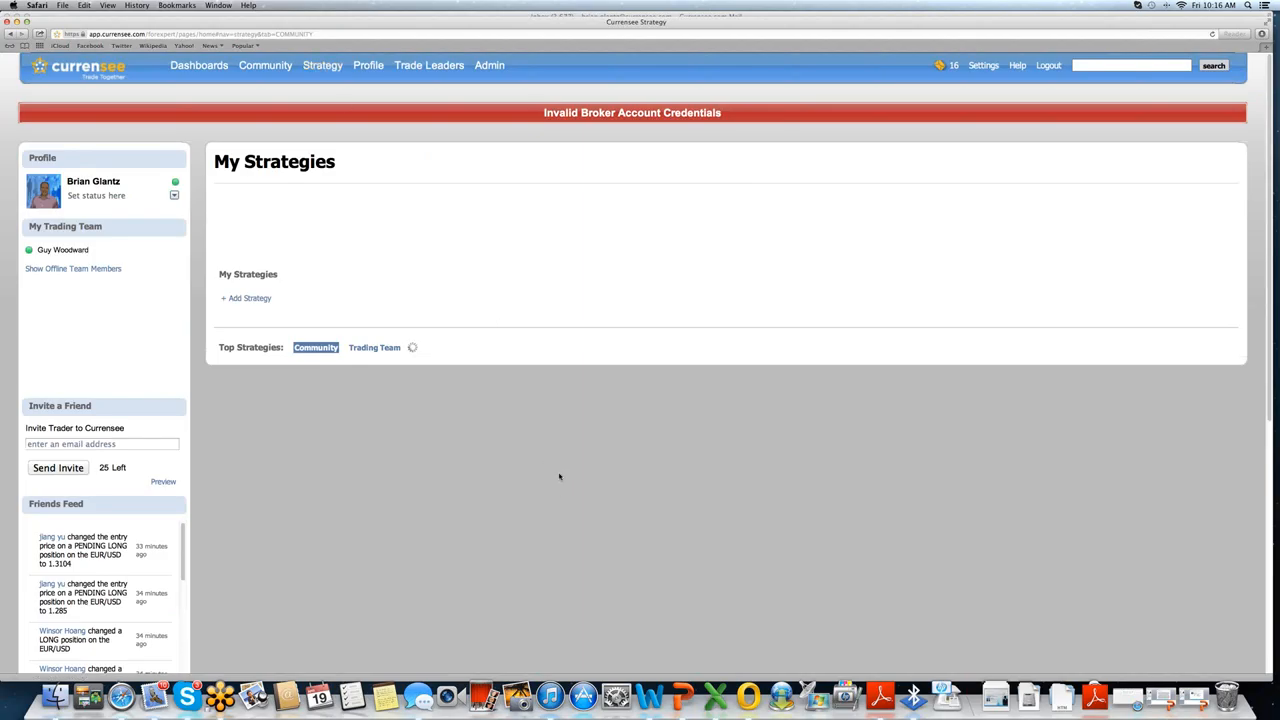
pyautogui.moveTo(559, 459)
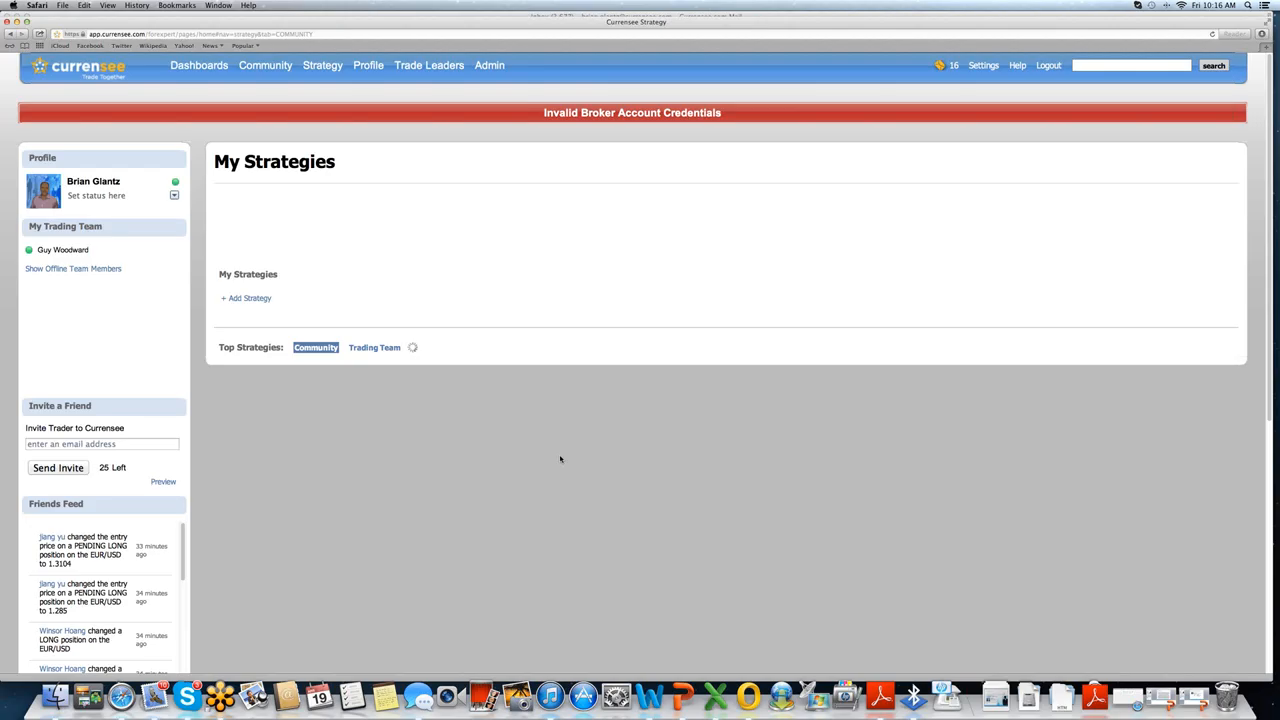
pyautogui.click(315, 347)
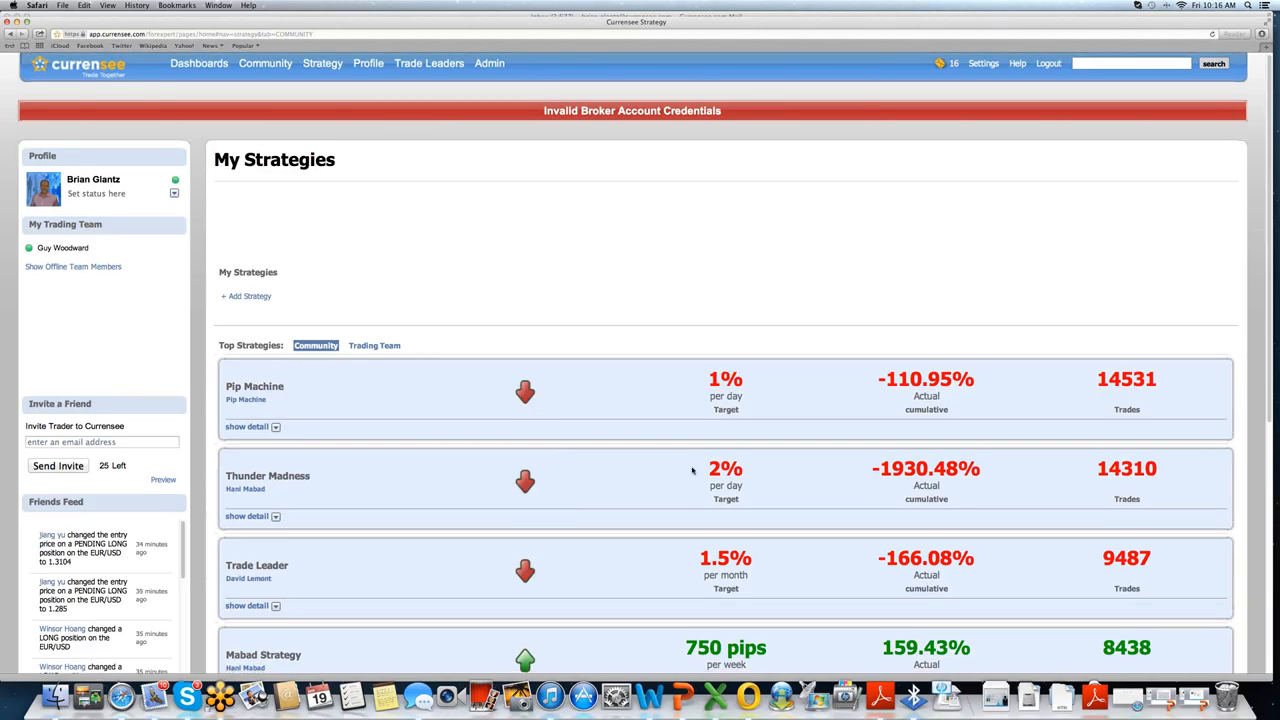
pyautogui.scroll(-3)
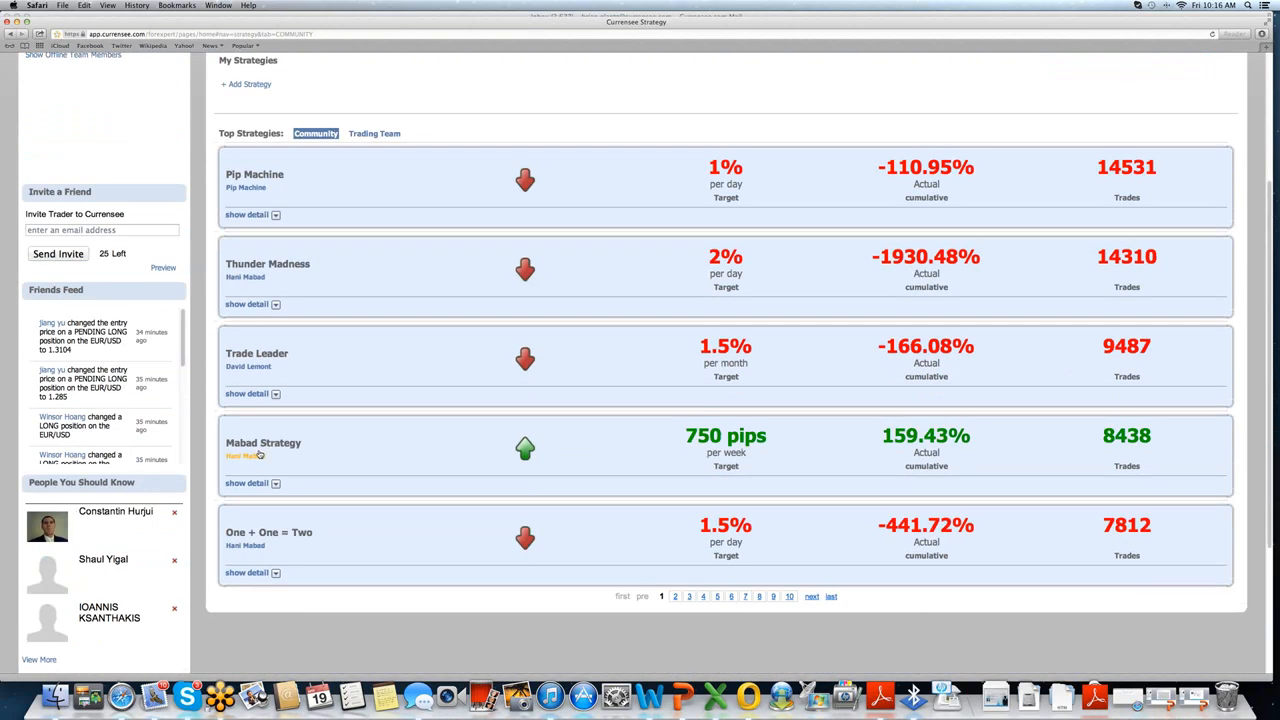
pyautogui.moveTo(681, 453)
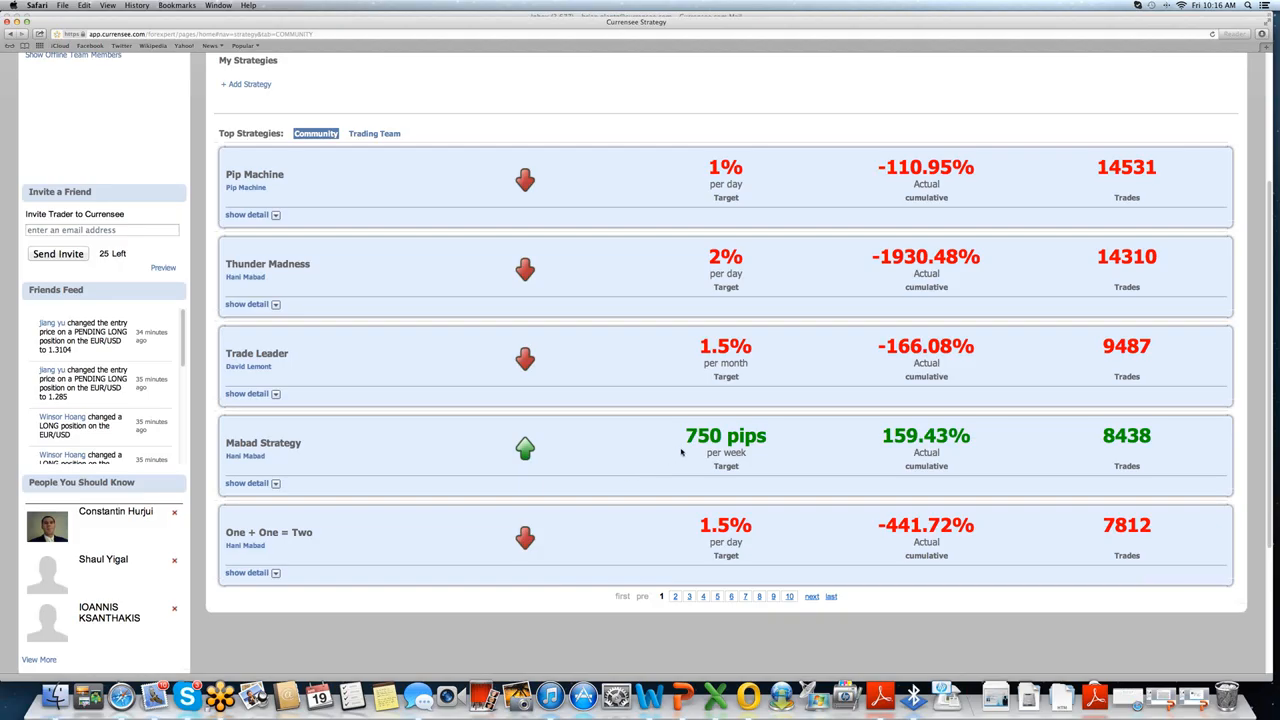
pyautogui.moveTo(862, 458)
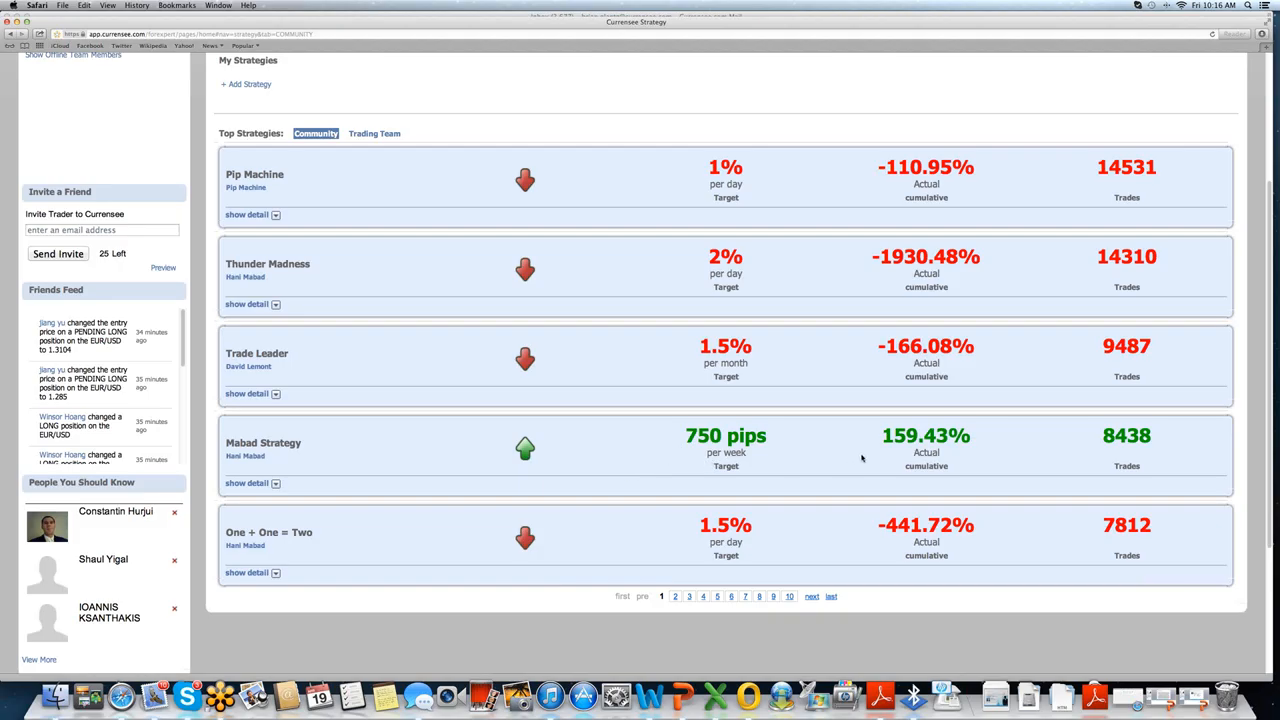
pyautogui.moveTo(876, 453)
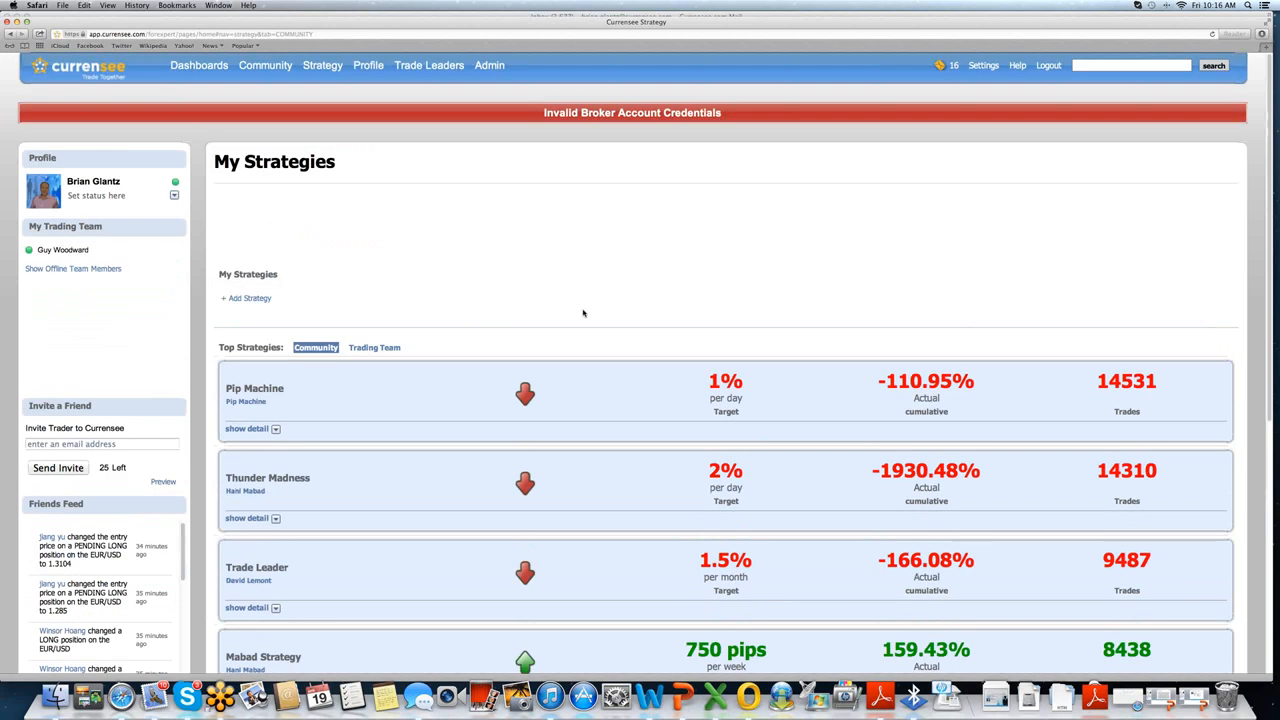
pyautogui.click(368, 65)
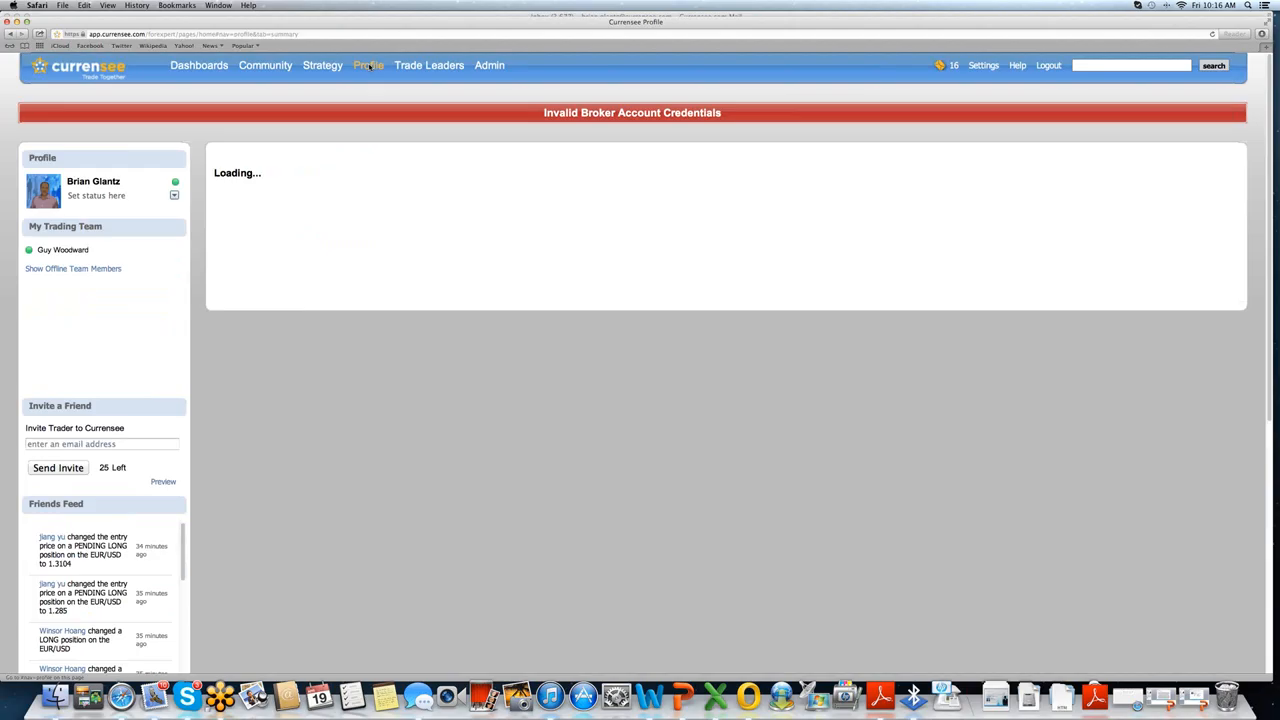
pyautogui.click(368, 65)
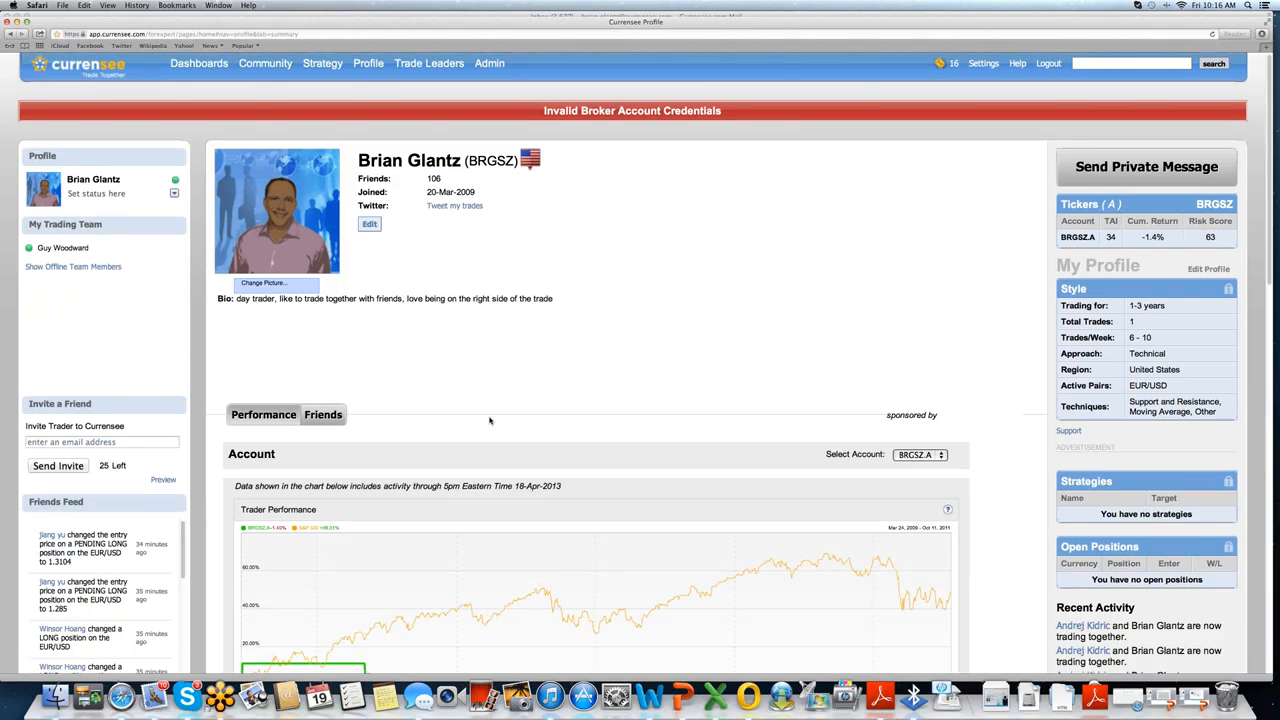
pyautogui.scroll(-3)
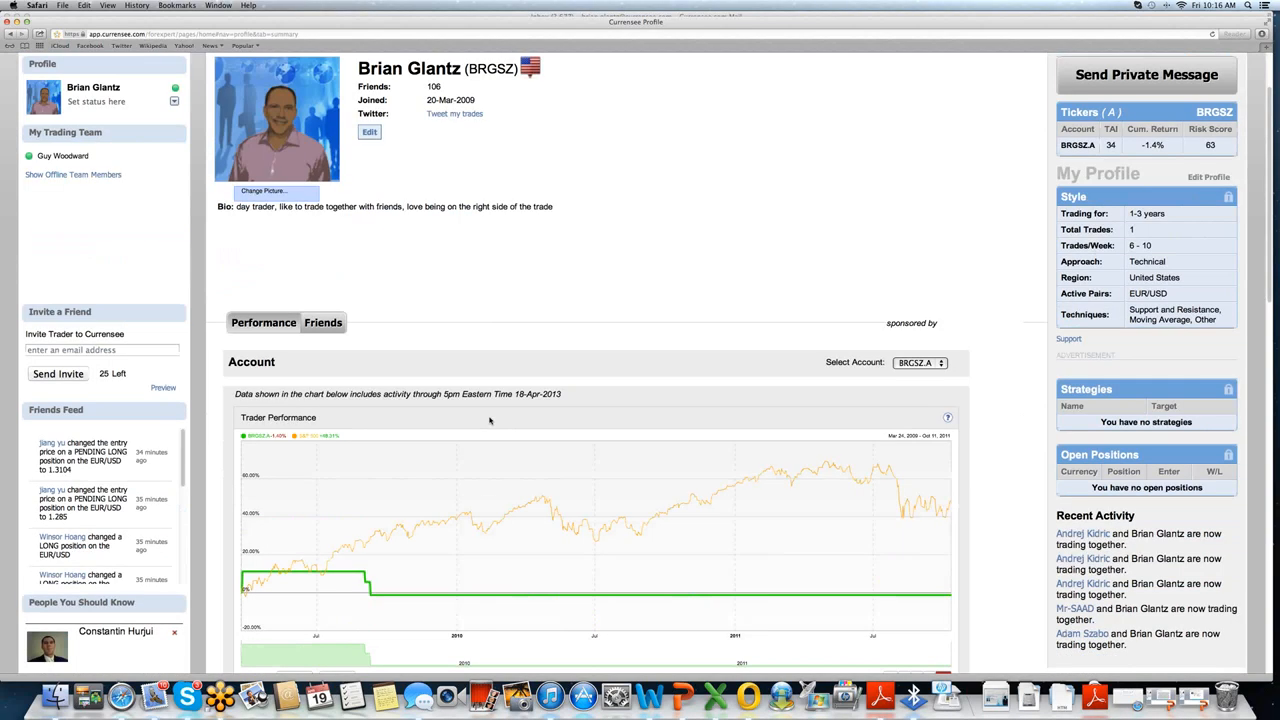
pyautogui.scroll(-3)
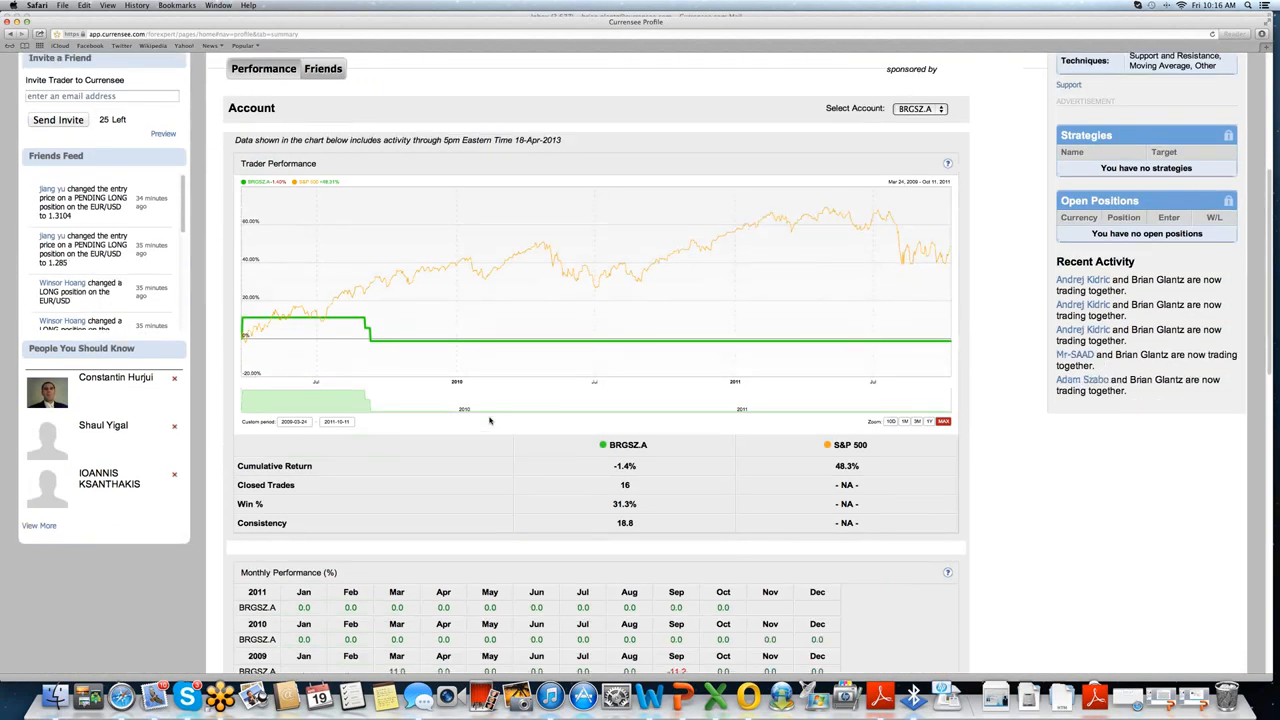
pyautogui.scroll(-3)
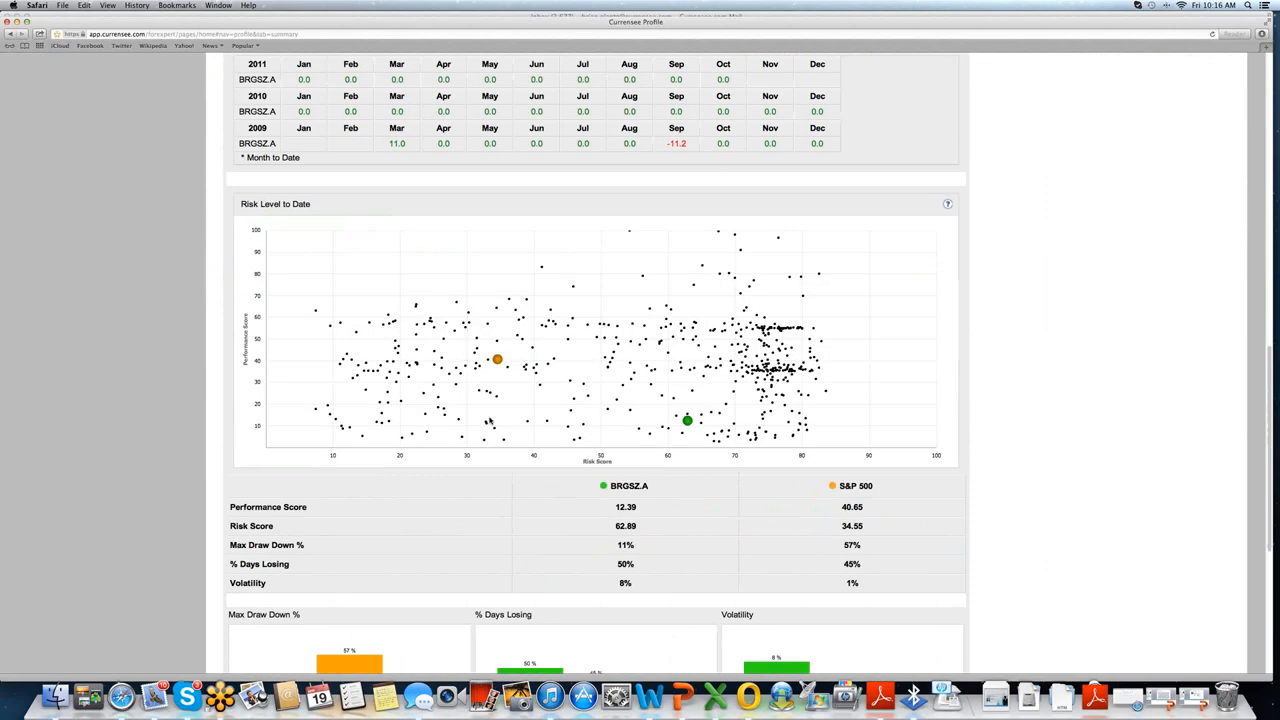
pyautogui.moveTo(487, 420)
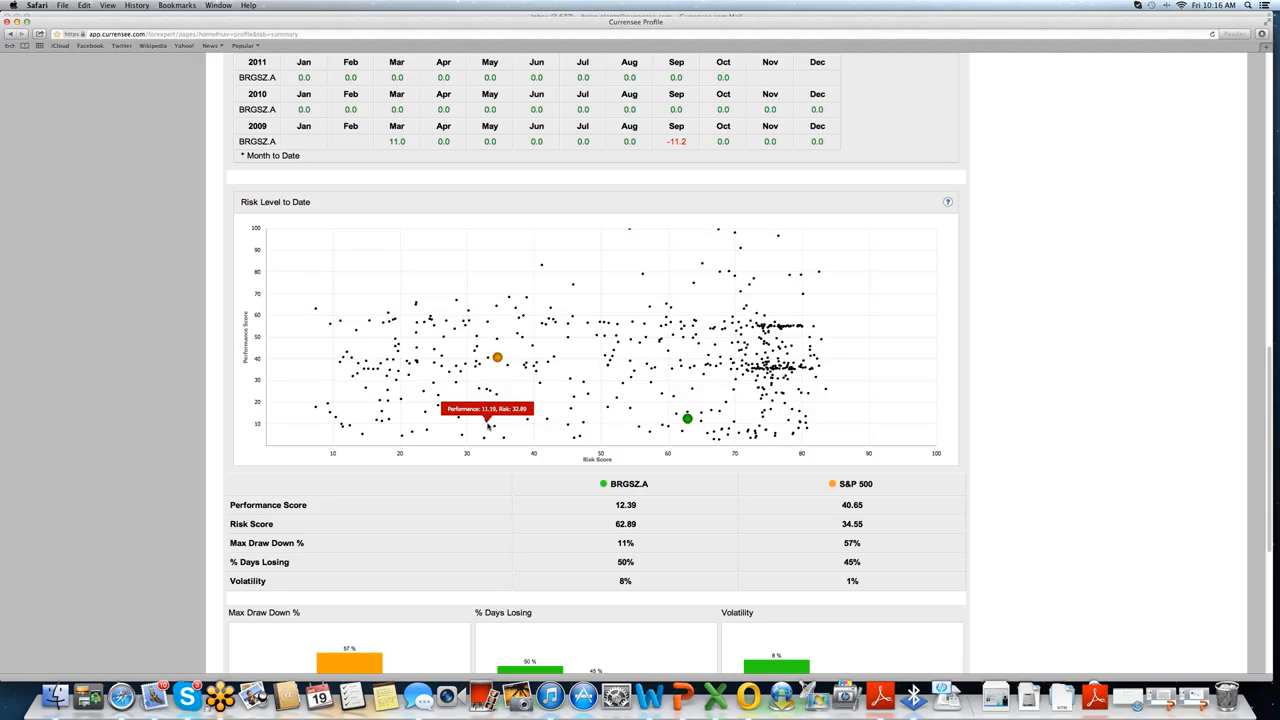
pyautogui.scroll(-3)
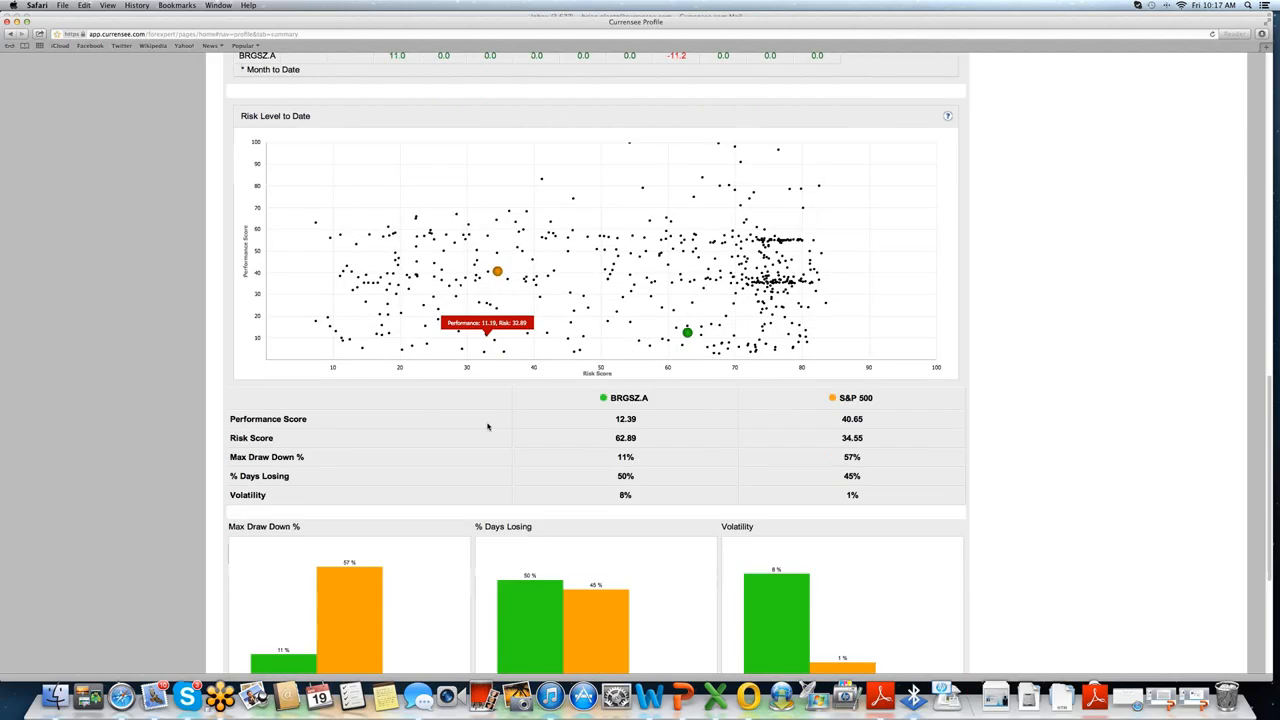
pyautogui.scroll(-3)
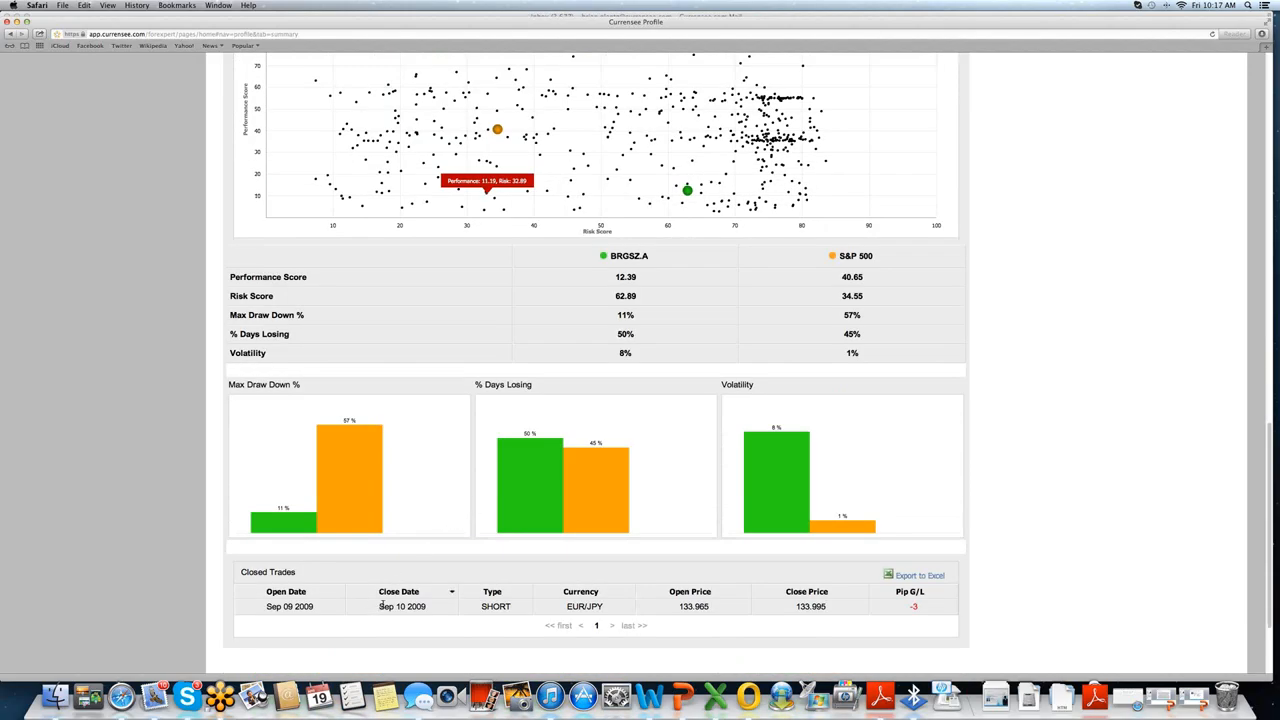
pyautogui.moveTo(771, 539)
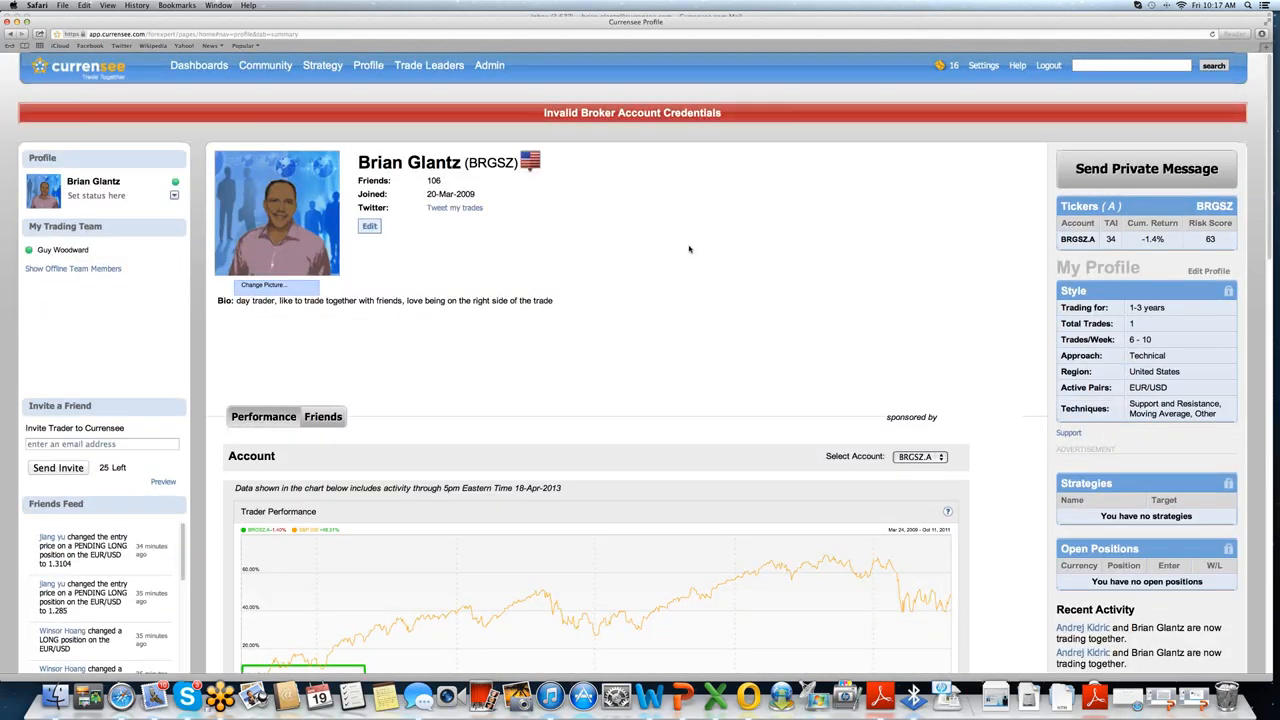
pyautogui.click(429, 65)
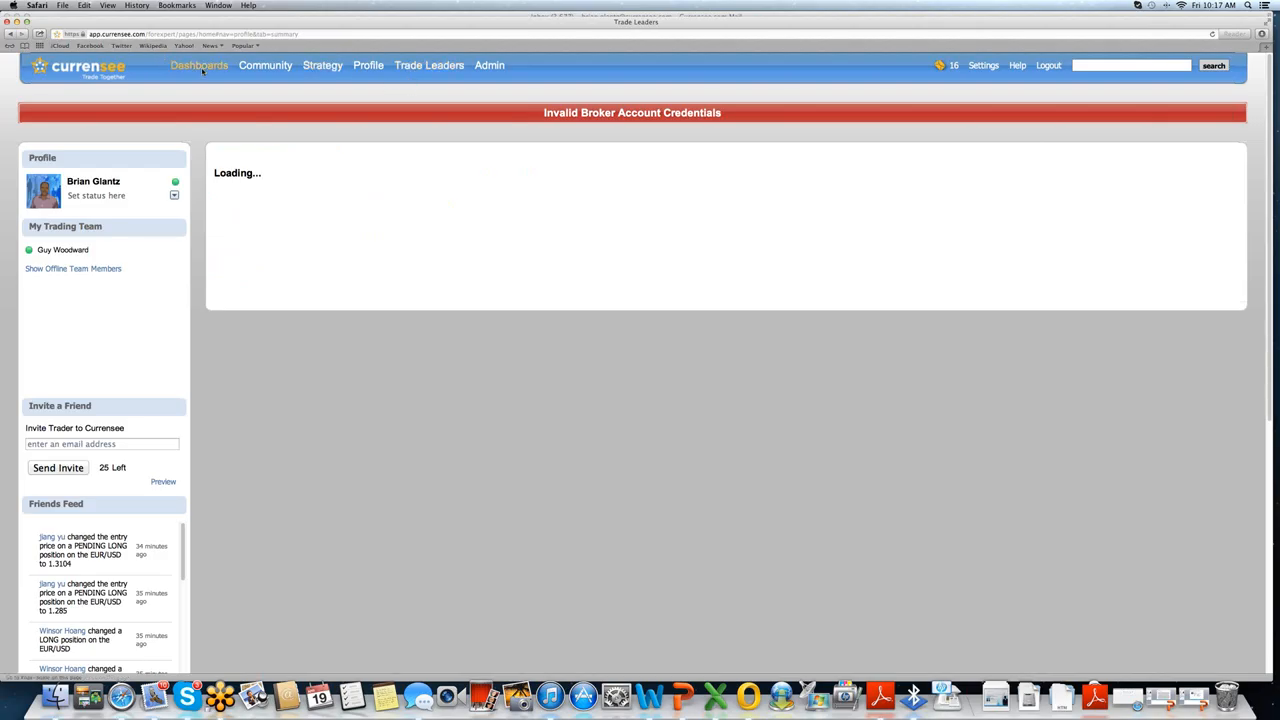
# Step: Return to the main Trading Dashboard via Dashboards and scroll down to Market Watch, Market Depth and Market Opens
pyautogui.click(199, 65)
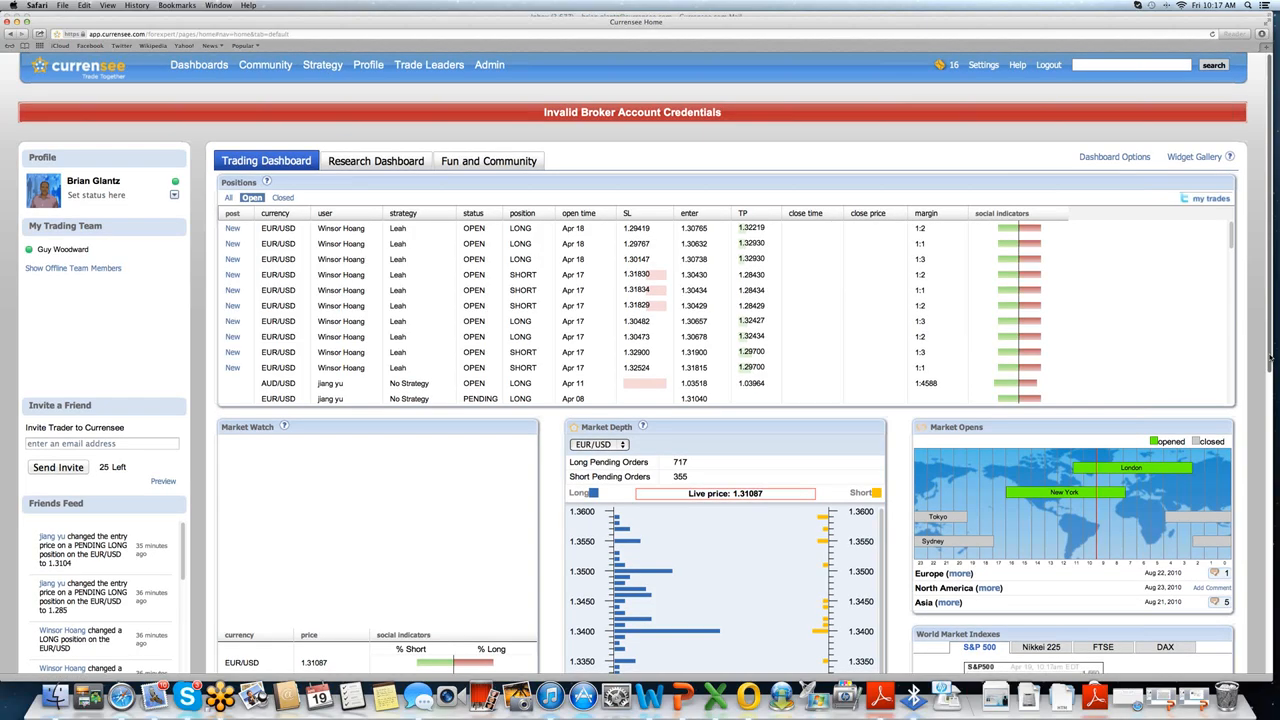
pyautogui.scroll(-3)
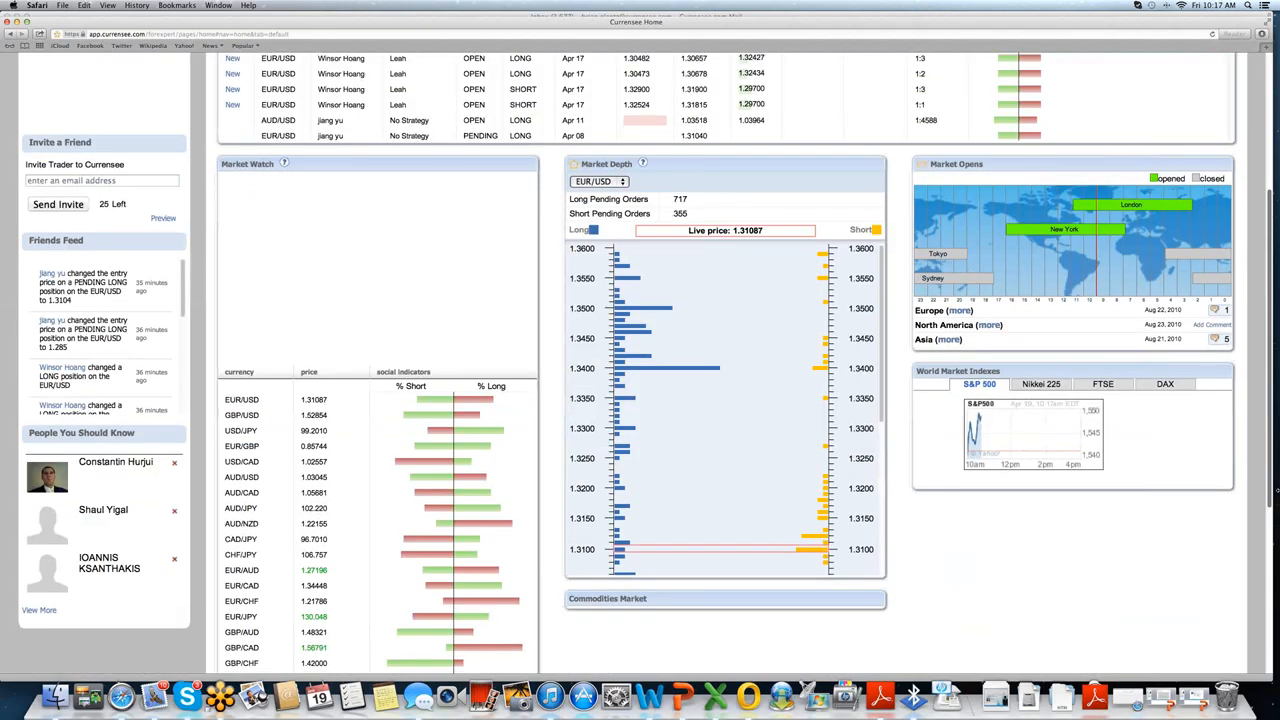